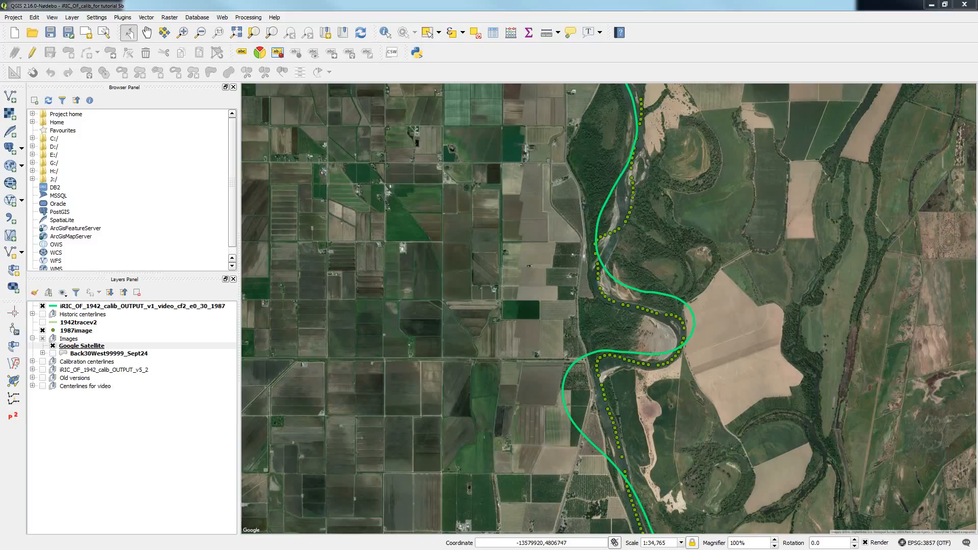
Hide the iRIC output centerline and the dotted 1942tracev2 layers in the Layers Panel.
click(610, 339)
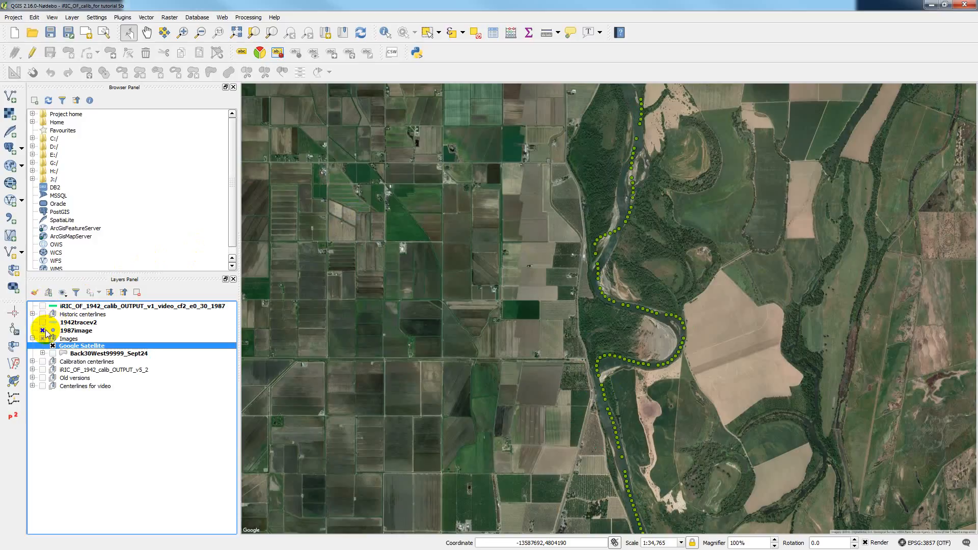
click(43, 322)
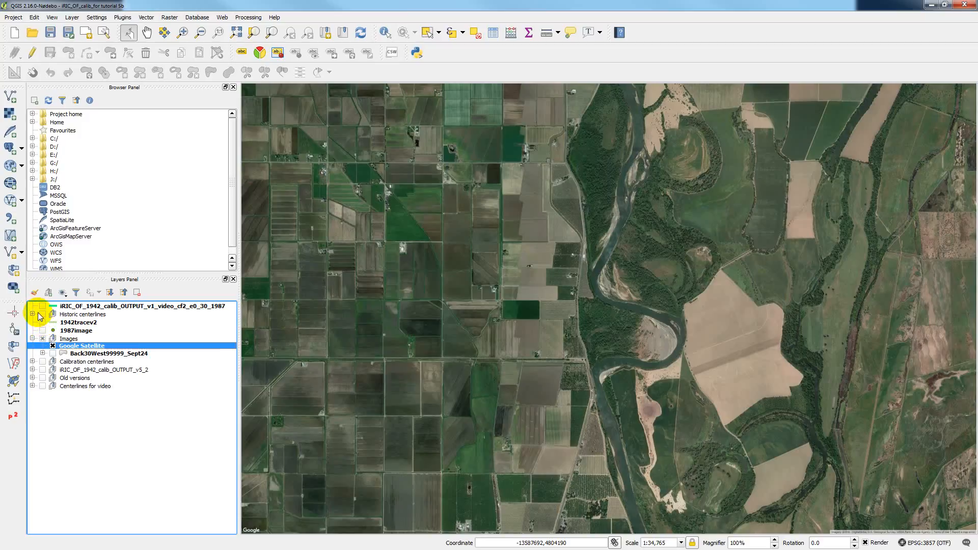
Expand Historic centerlines and show the 1870, 1887 and 1896 centerline layers.
click(32, 314)
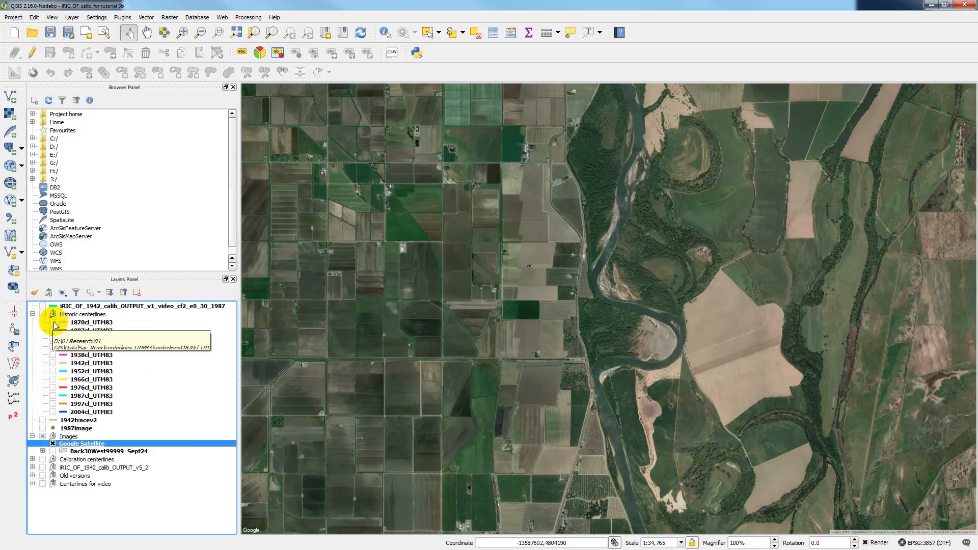
click(43, 322)
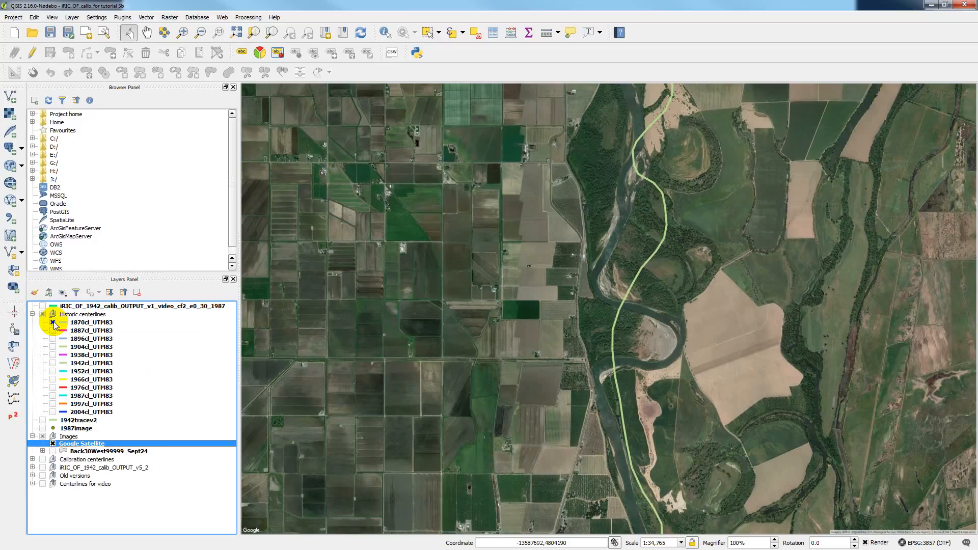
click(52, 322)
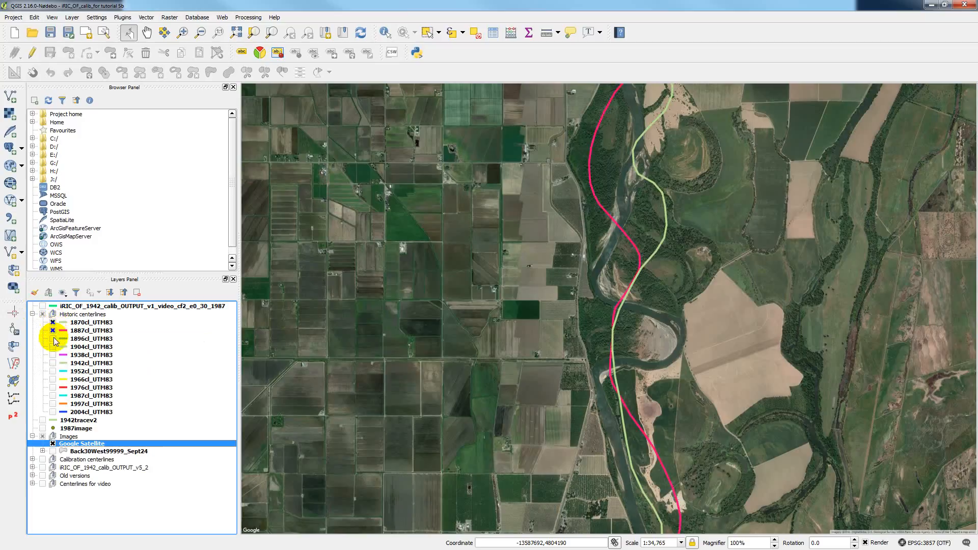
click(52, 339)
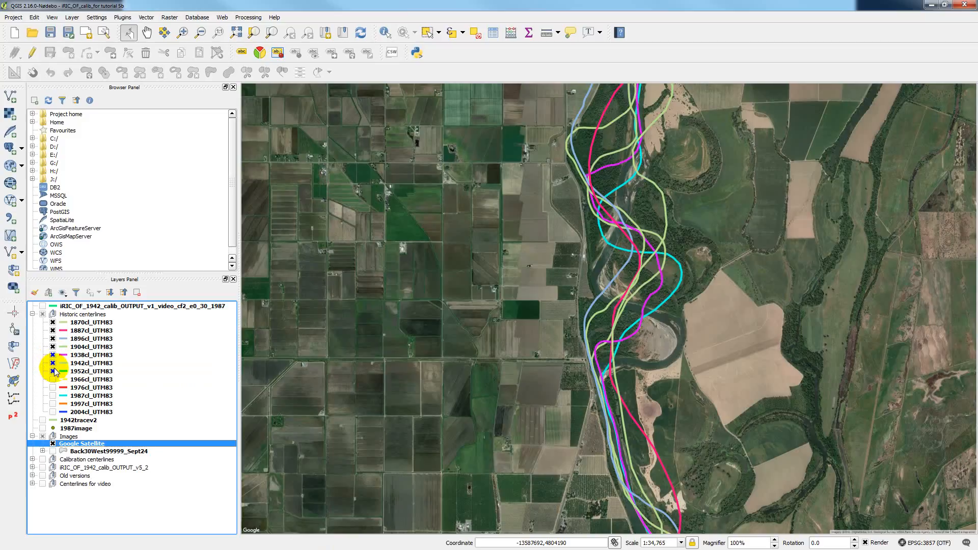
mouse_move(55, 372)
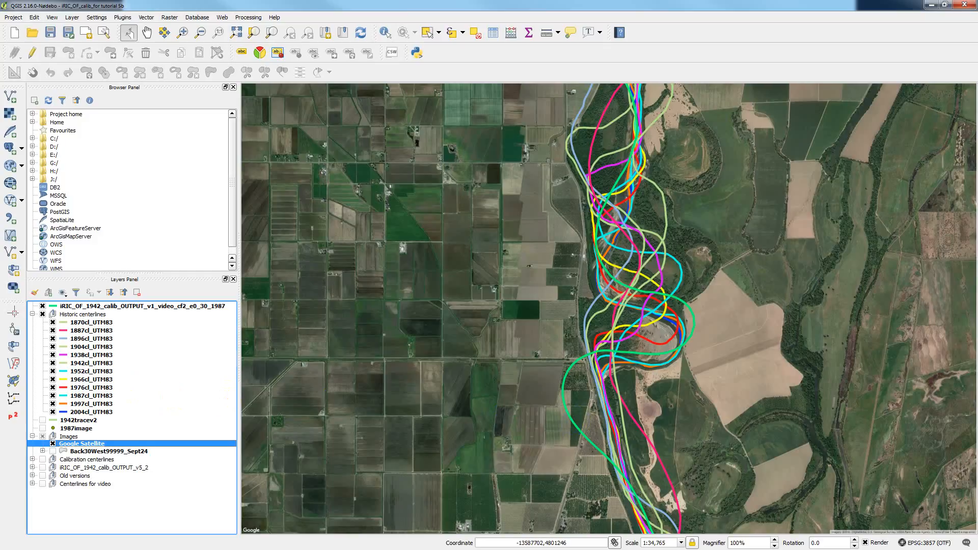
Turn on another historic centerline layer in the group.
click(82, 443)
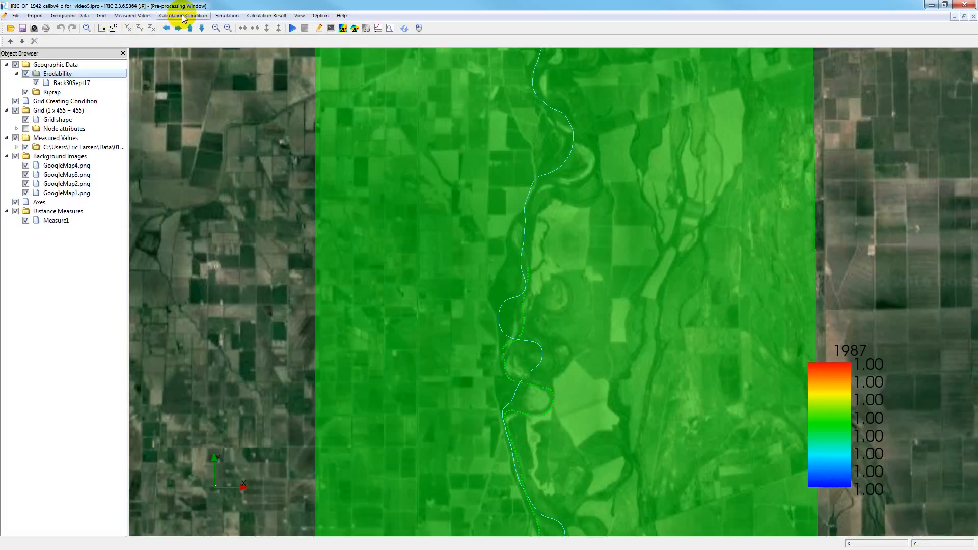
Open the calculation conditions and browse the output folder tree to 04 Output.
click(184, 15)
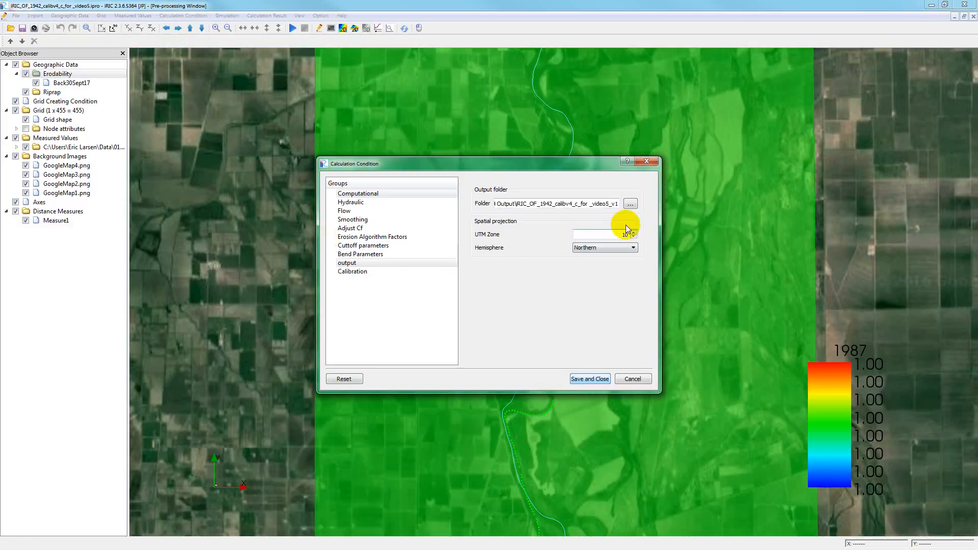
click(630, 203)
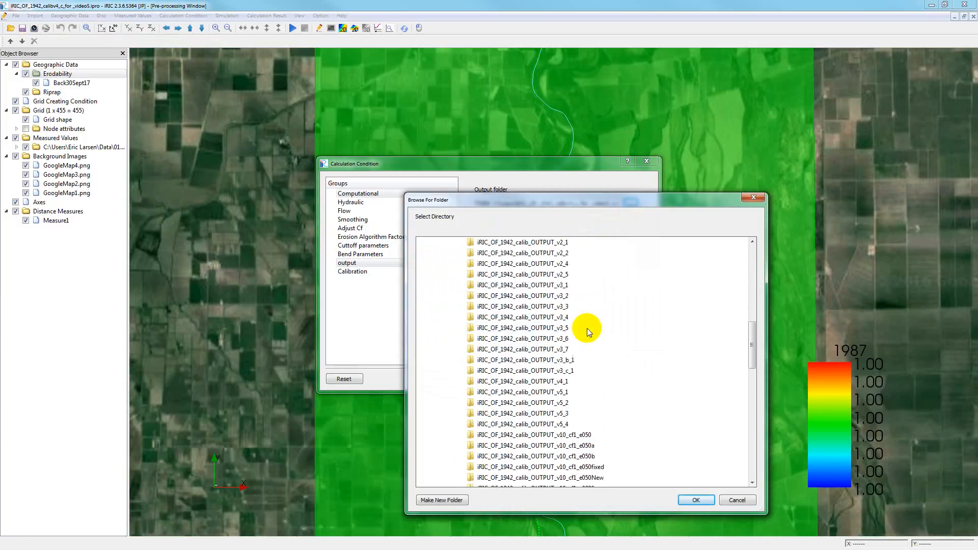
click(528, 467)
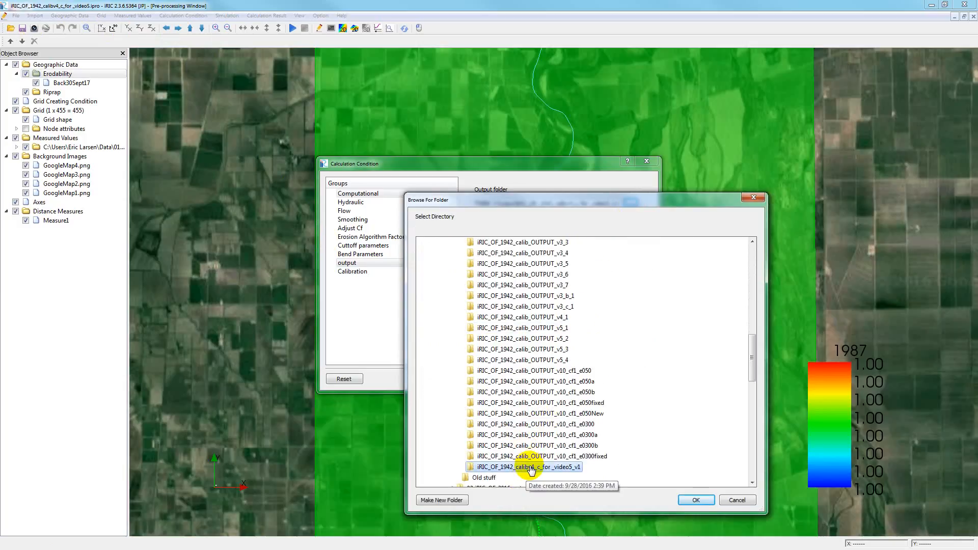
right_click(526, 467)
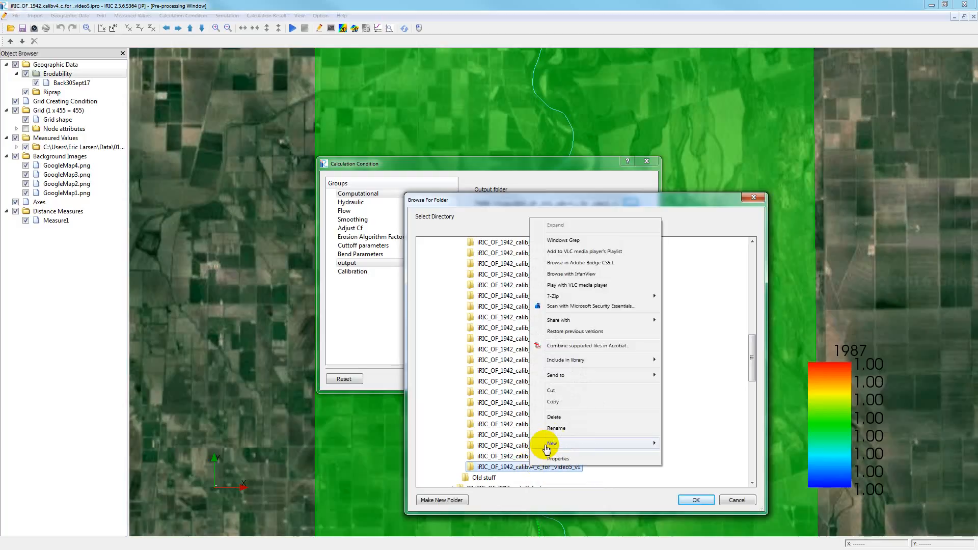
mouse_move(559, 428)
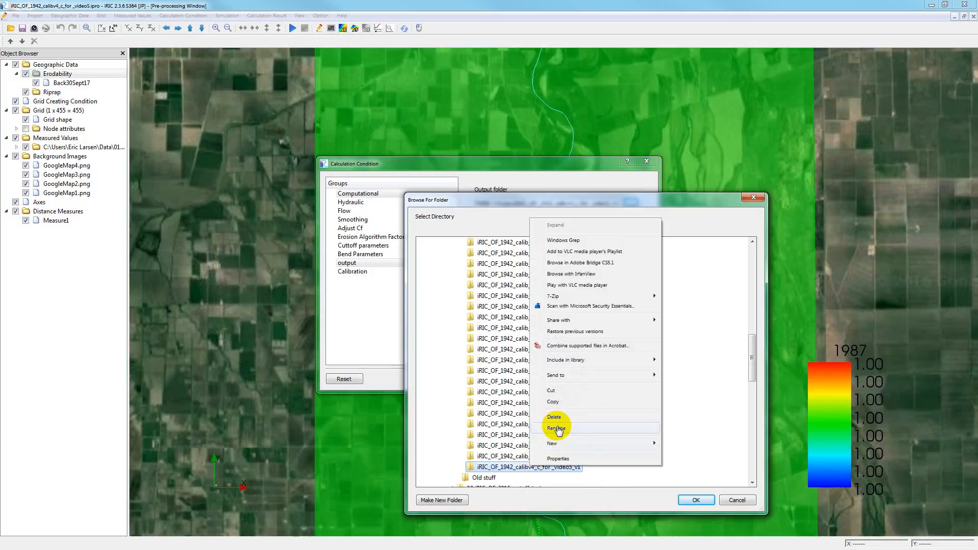
click(555, 428)
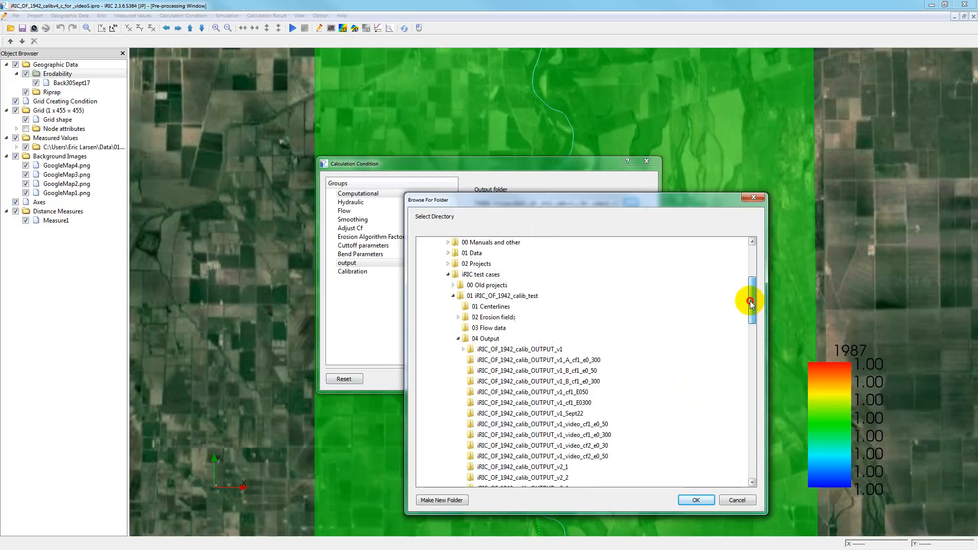
click(485, 338)
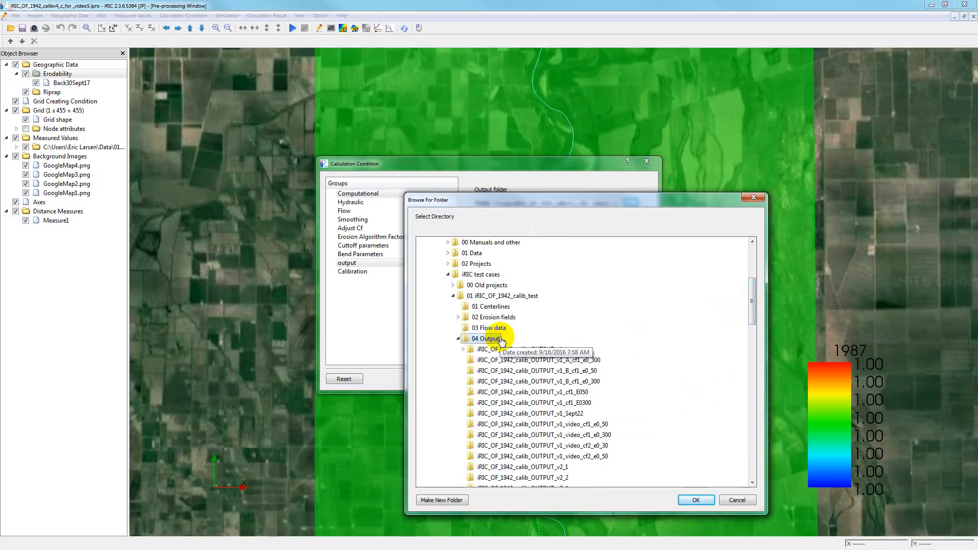
Create folder iRIC_OF_1942_calibv4_c_for_video5_v2 inside 04 Output and select it.
right_click(487, 339)
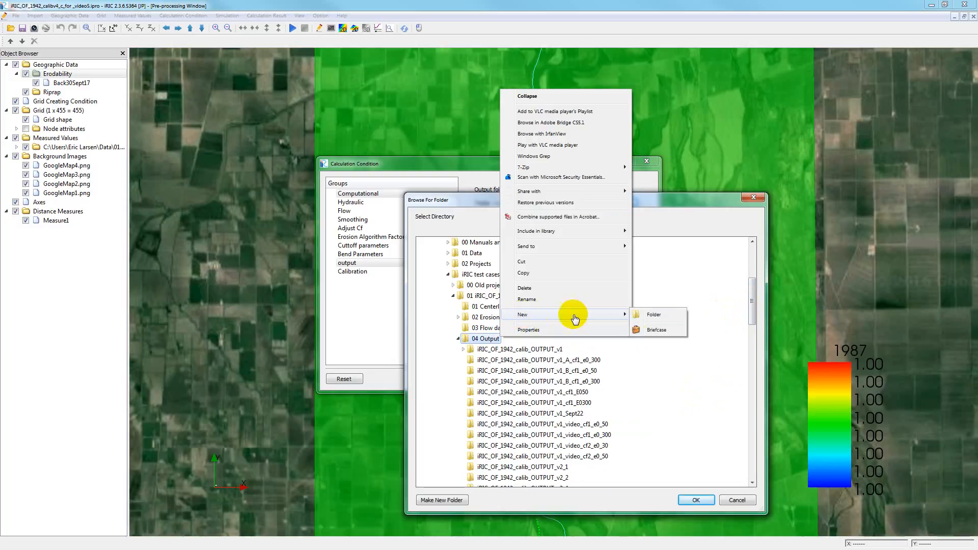
click(653, 314)
text(iRIC_OF_1942_calibv4_c_for_video5_v2)
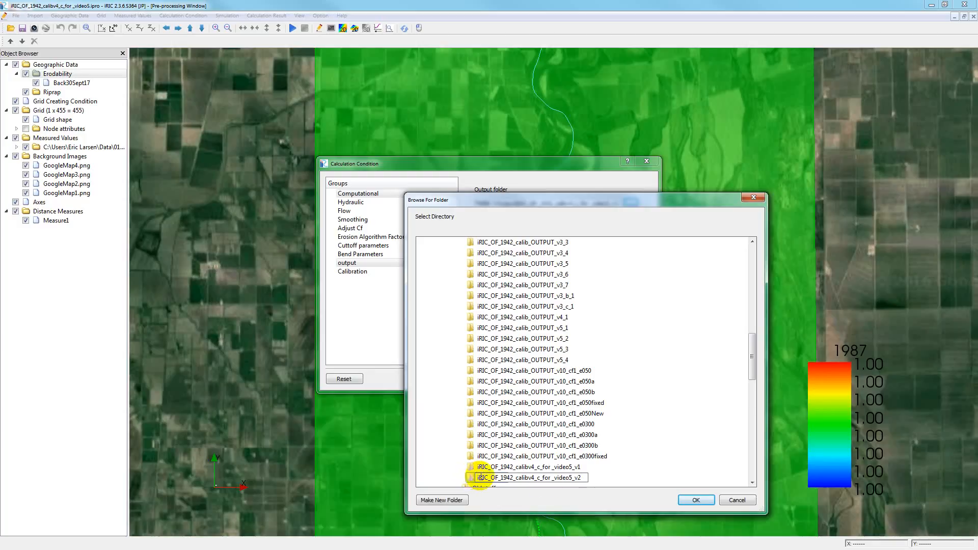
click(511, 477)
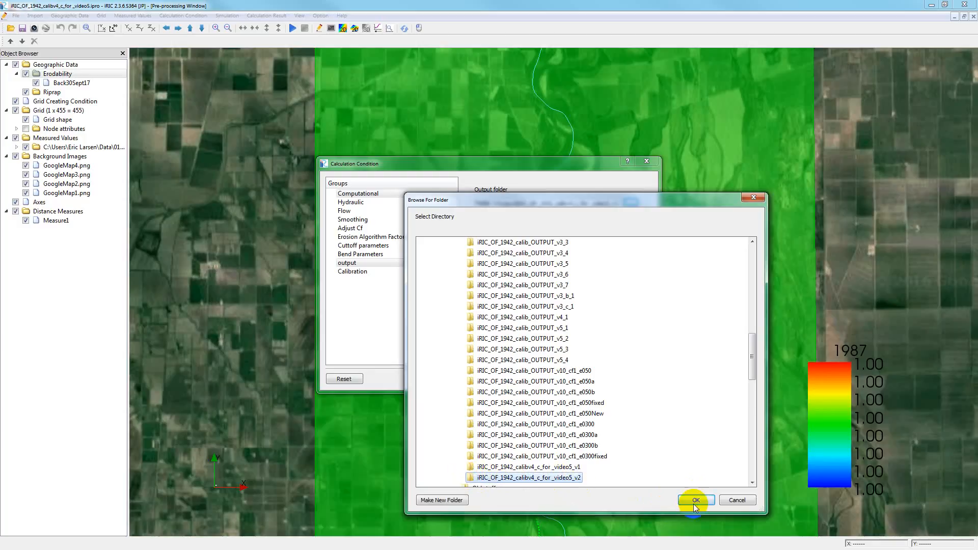
click(696, 500)
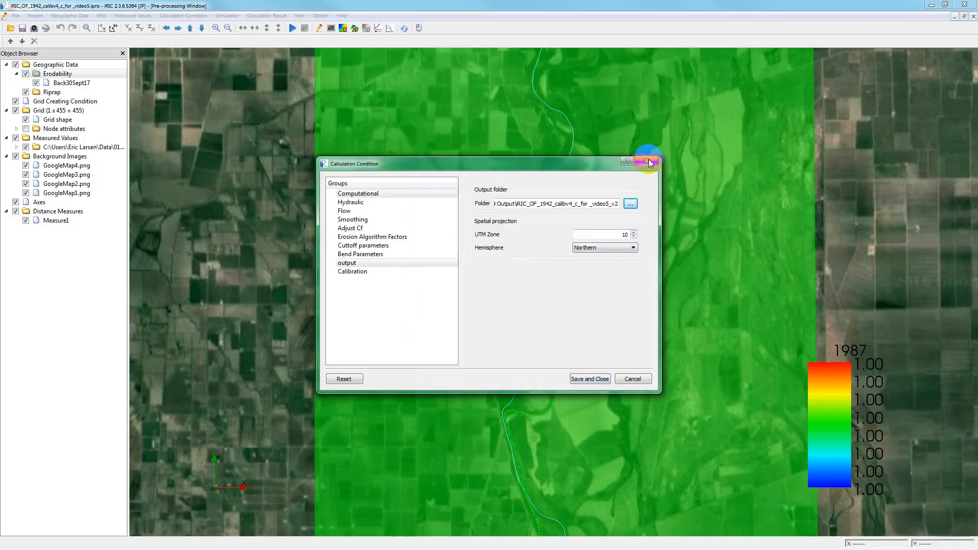
Close the calculation conditions dialog, keeping the changes instead of discarding them.
click(648, 161)
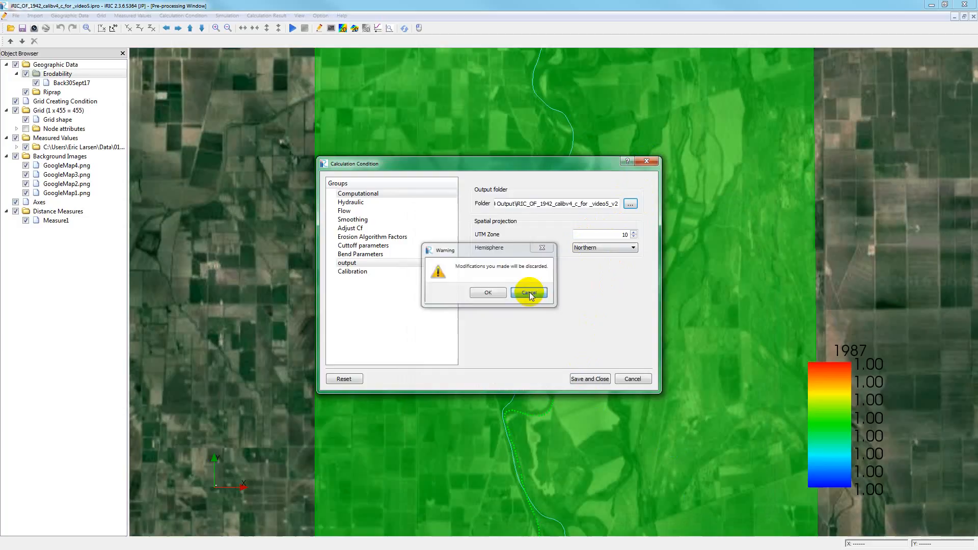
click(529, 293)
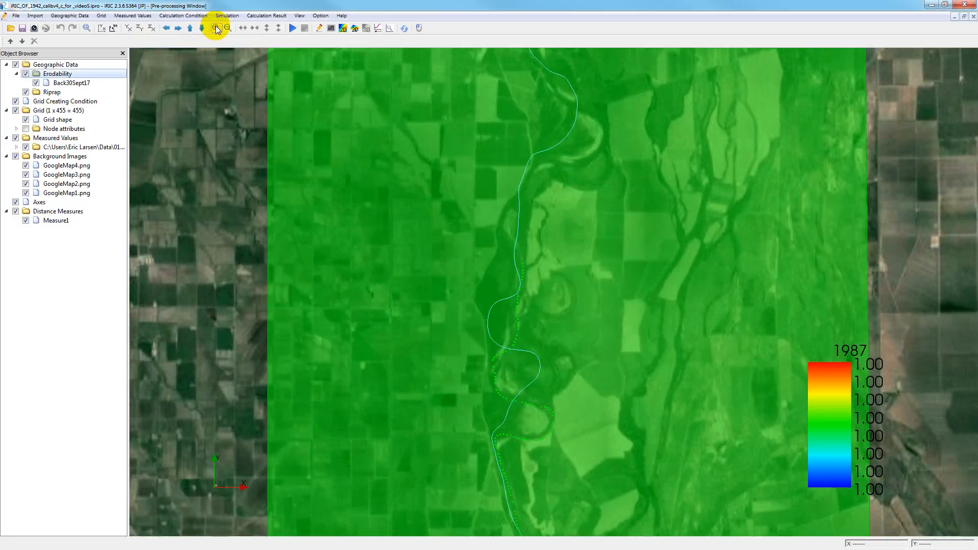
Zoom in repeatedly and pan onto the meander bend where the traces diverge.
click(215, 28)
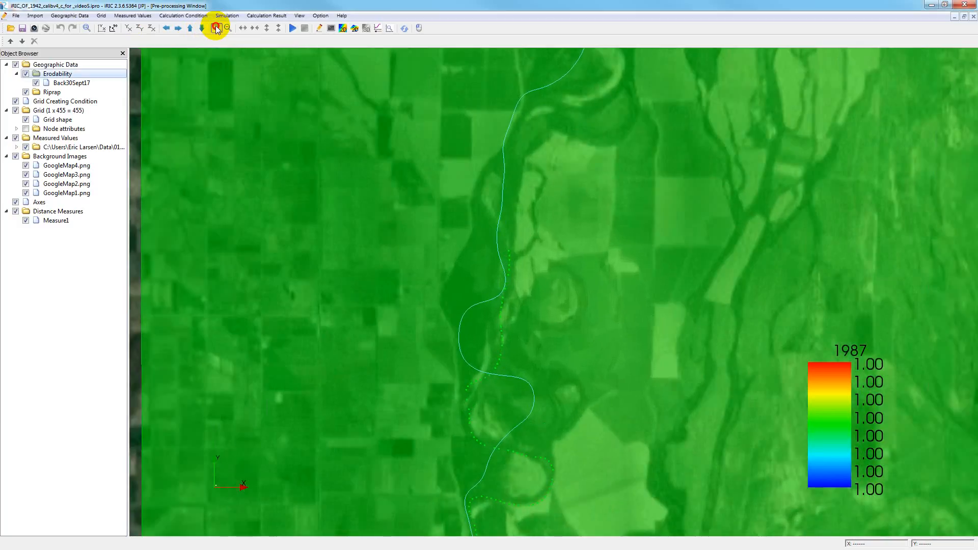
click(215, 28)
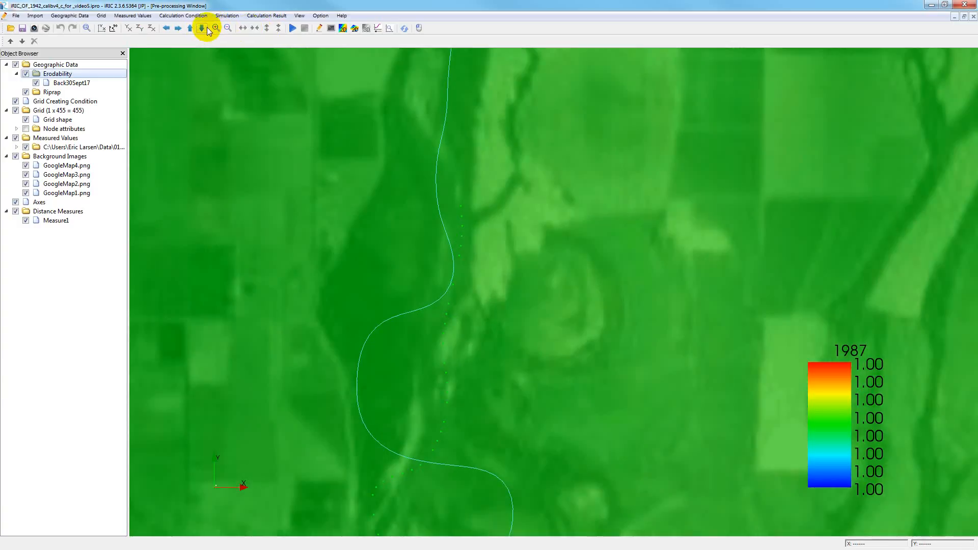
mouse_move(202, 28)
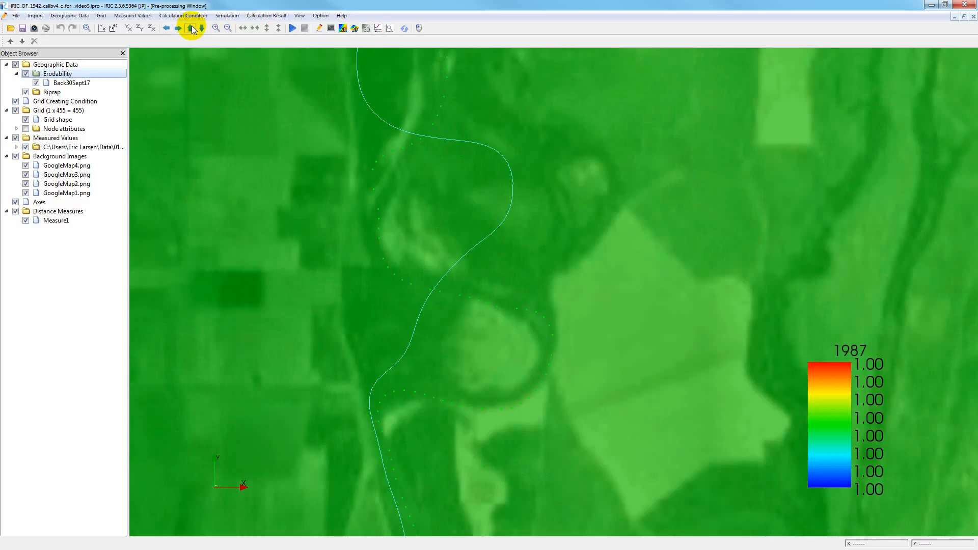
click(213, 28)
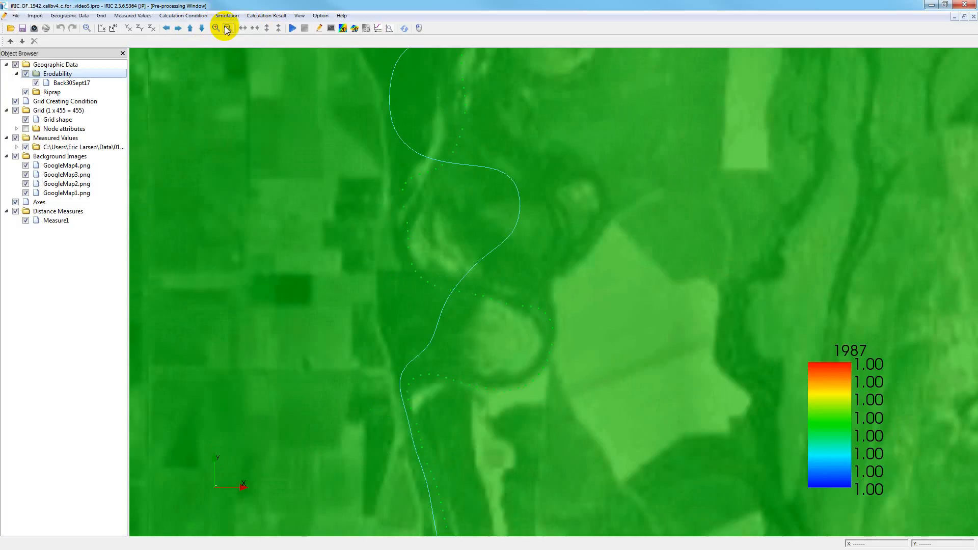
click(329, 181)
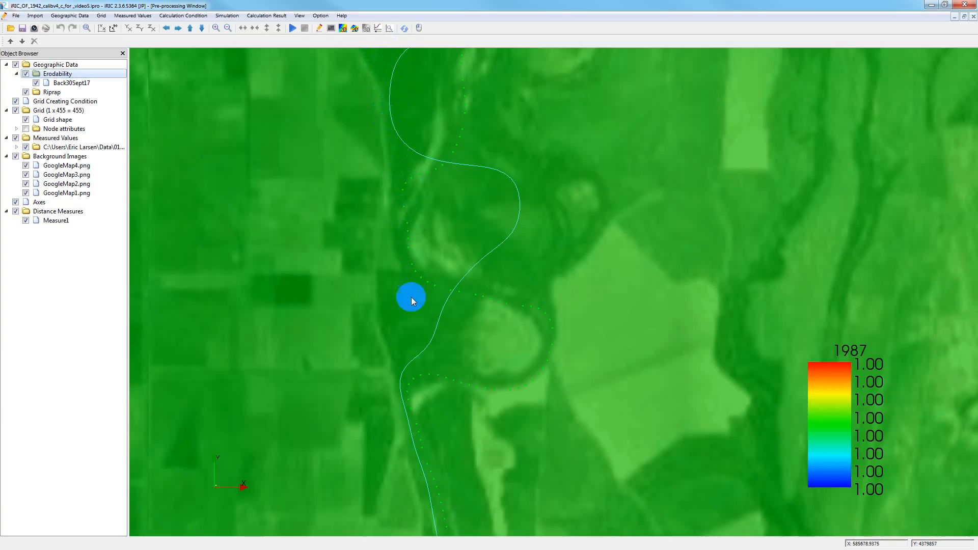
drag(411, 297, 415, 454)
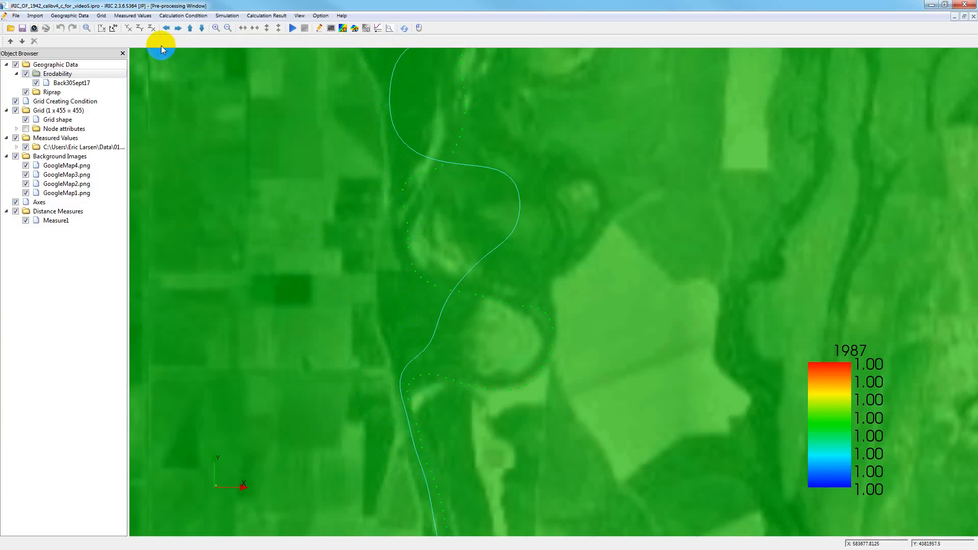
Start a new polygon from the Erodability data's context menu and dismiss the instructions.
right_click(46, 74)
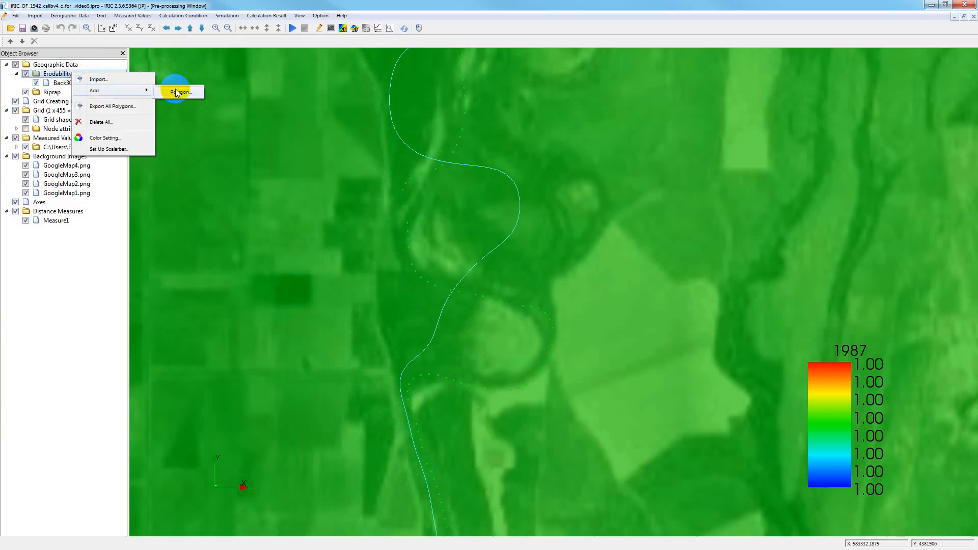
click(178, 92)
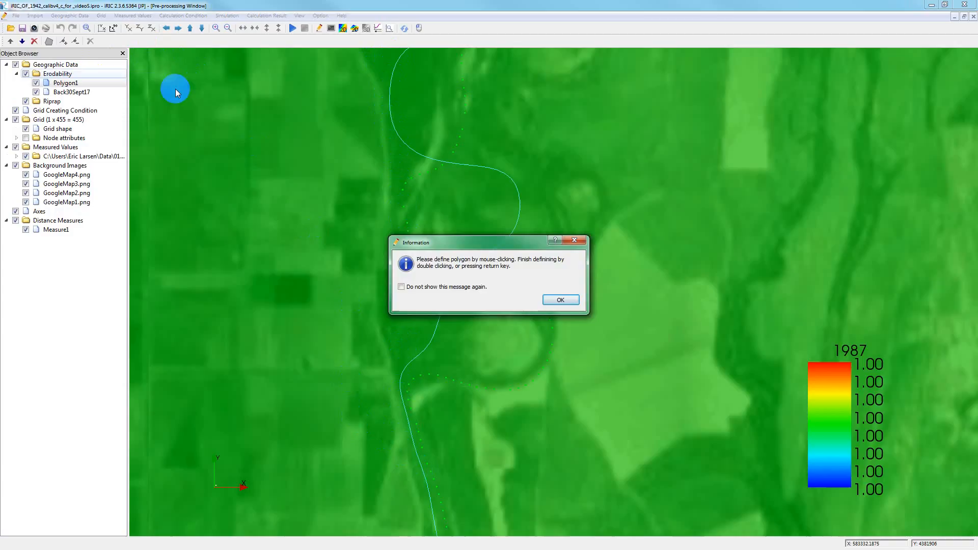
click(561, 299)
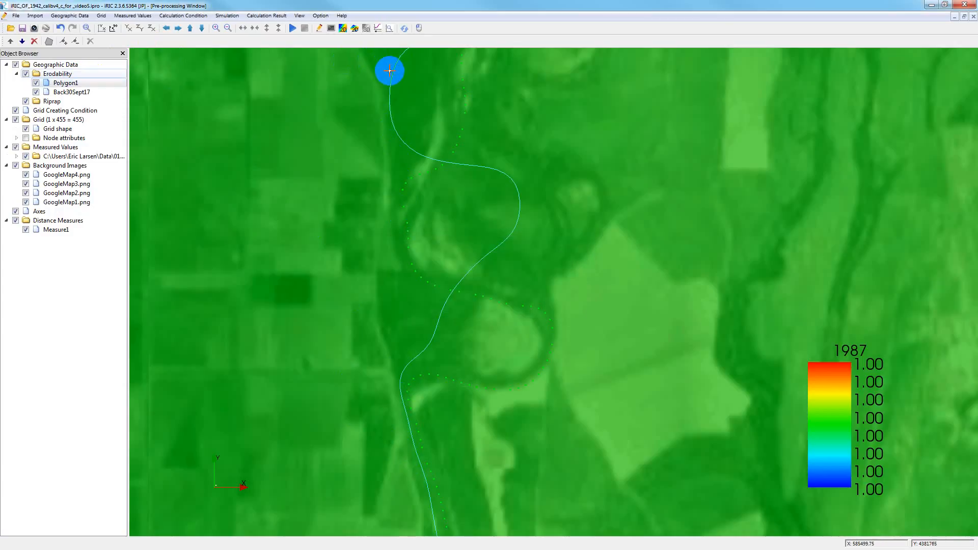
Trace the polygon down the west bank to the south edge, closing at the northwest corner.
drag(390, 70, 386, 95)
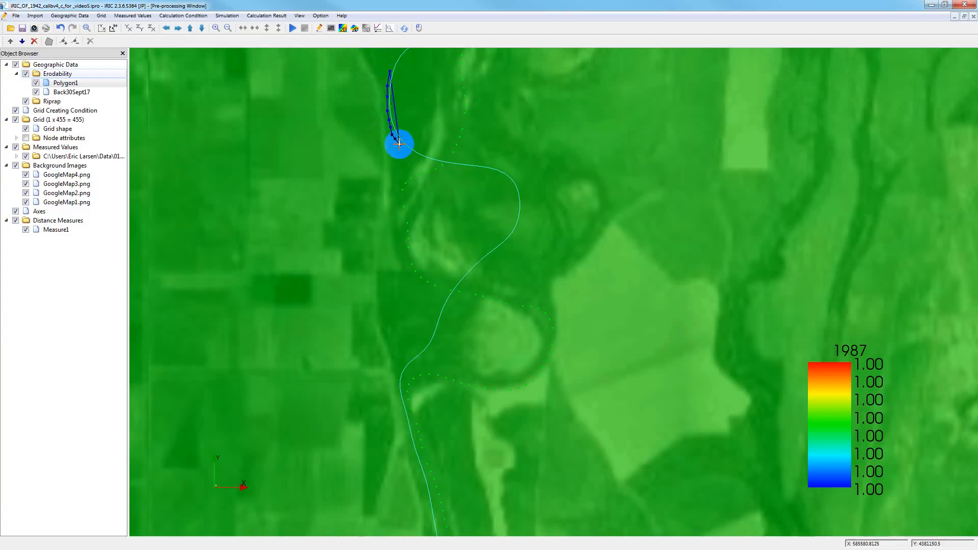
drag(400, 142, 399, 159)
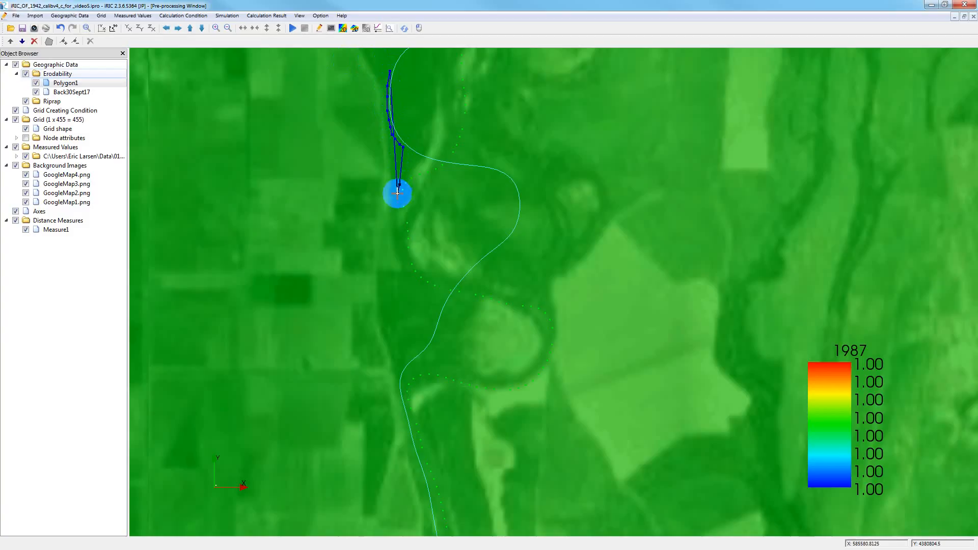
drag(398, 192, 401, 217)
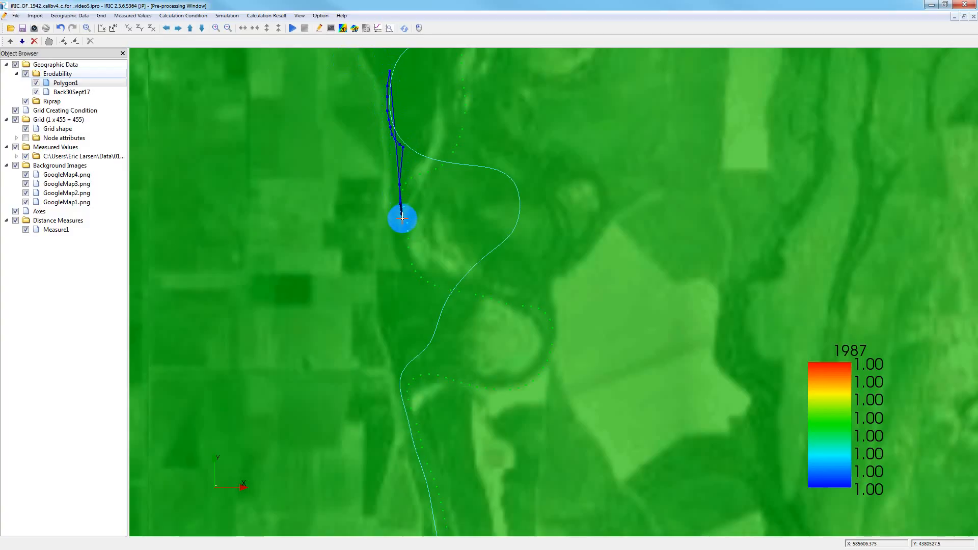
drag(402, 217, 406, 244)
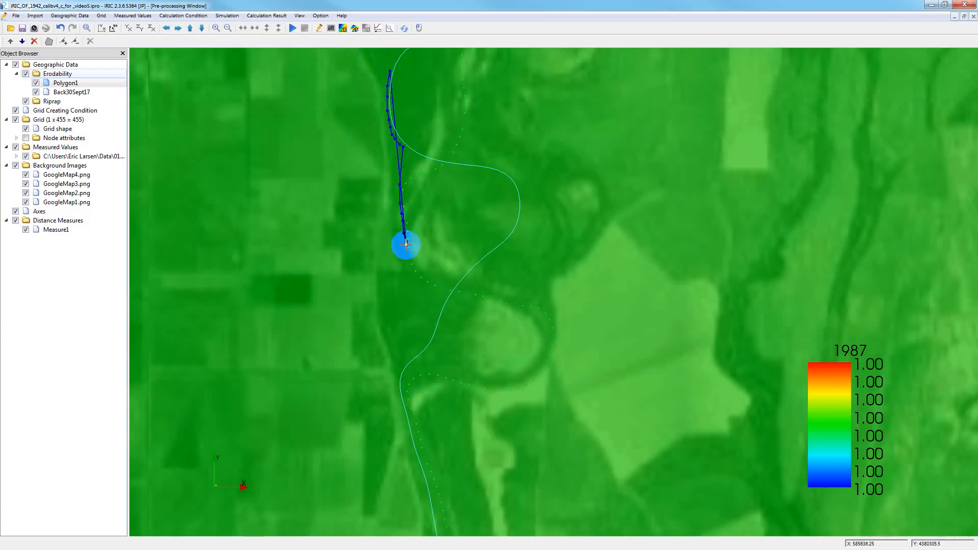
drag(405, 244, 409, 280)
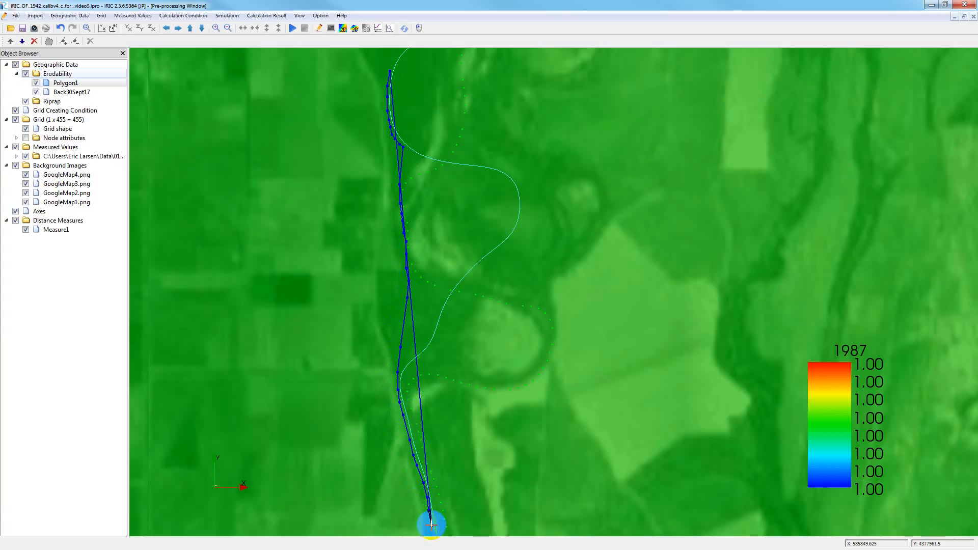
drag(432, 520, 401, 530)
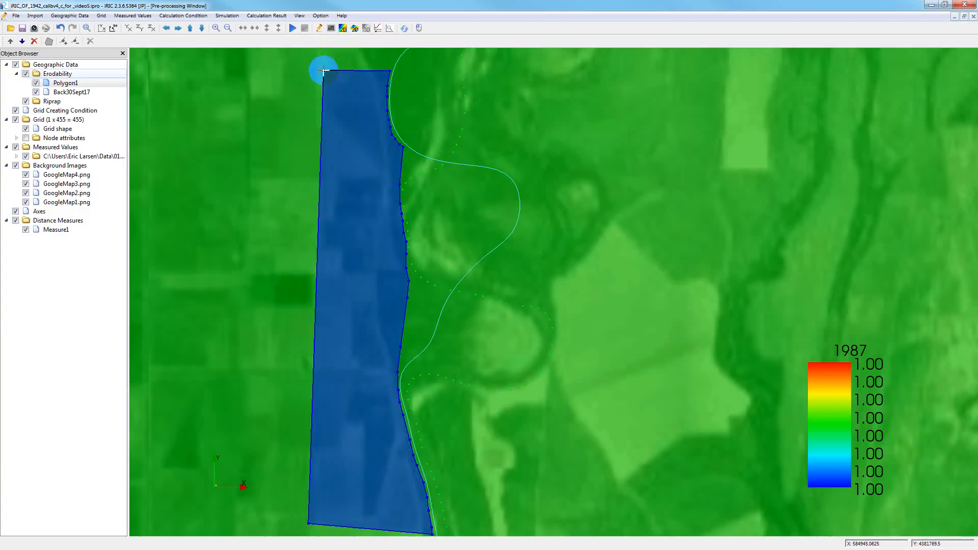
double_click(323, 71)
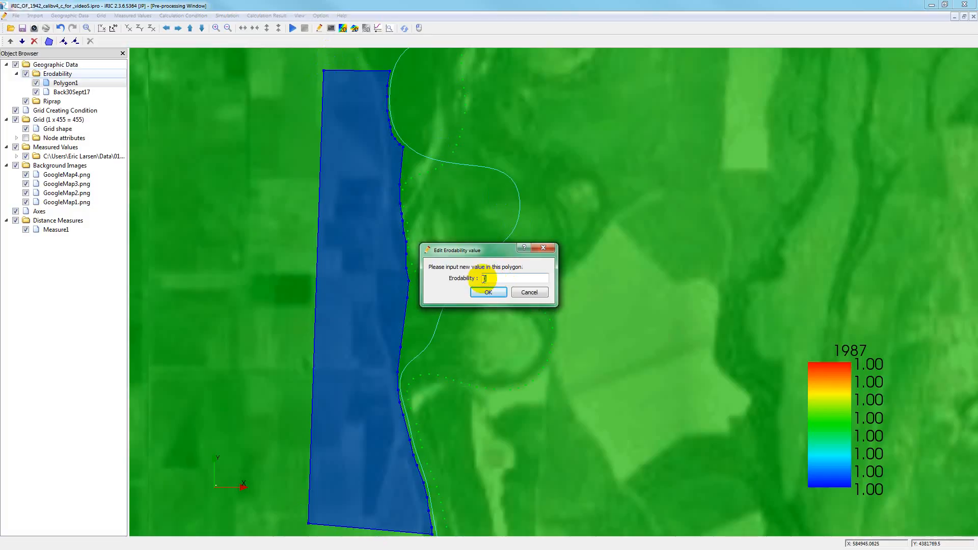
Enter an erodability value of 99999 for the new polygon and confirm.
text(99999)
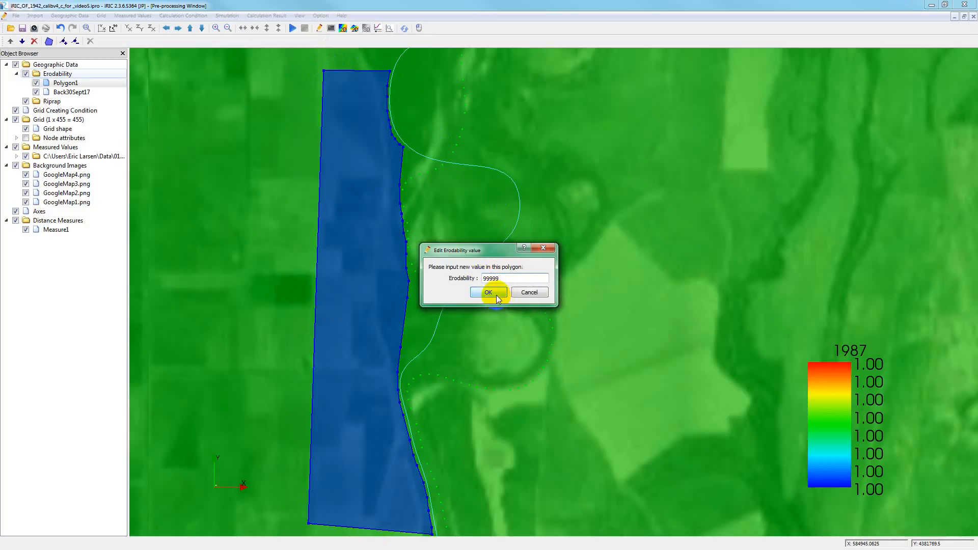
click(488, 292)
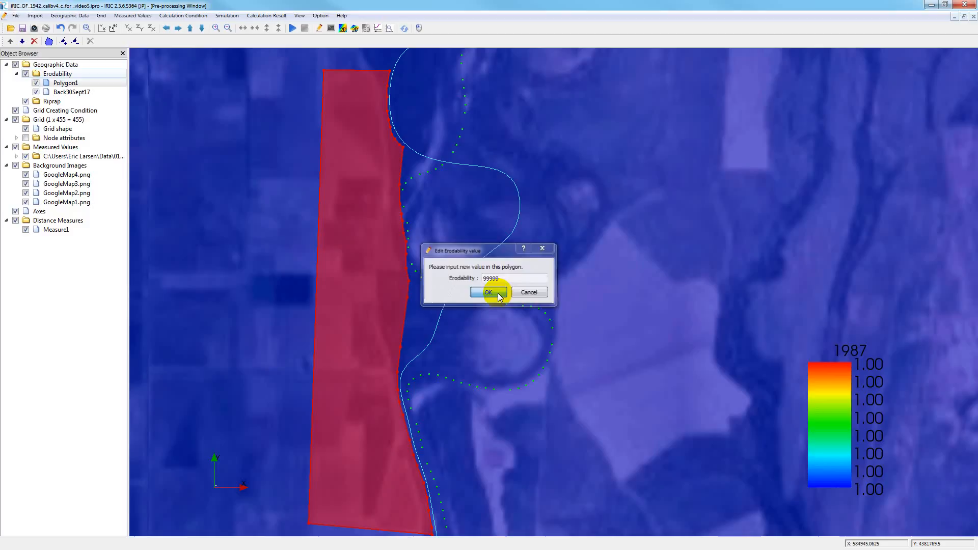
Pan the view downstream so the polygon's southern end is visible.
click(488, 292)
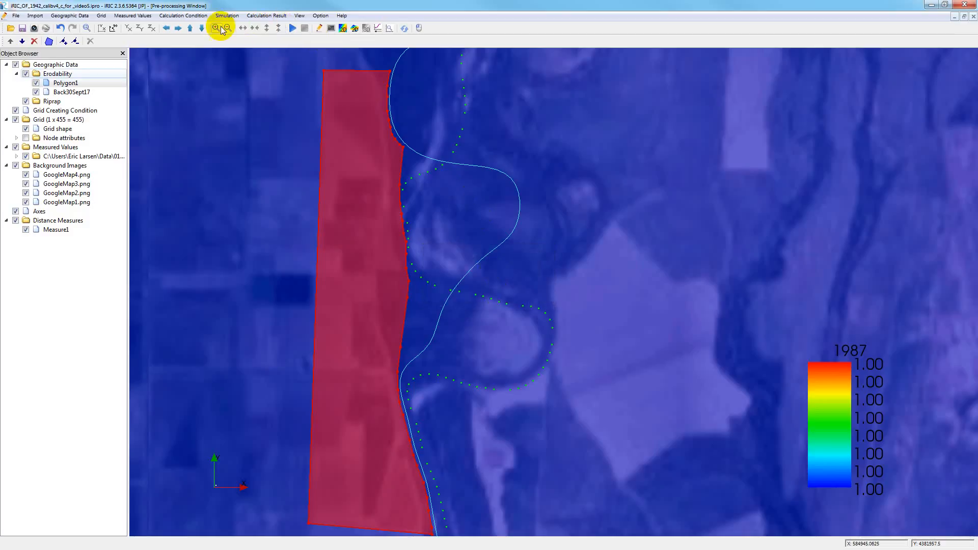
click(189, 28)
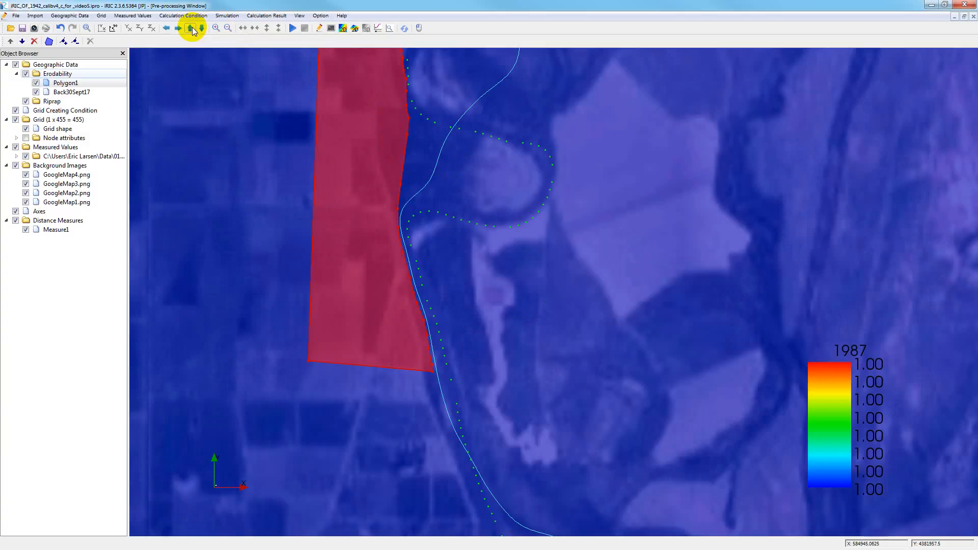
mouse_move(157, 76)
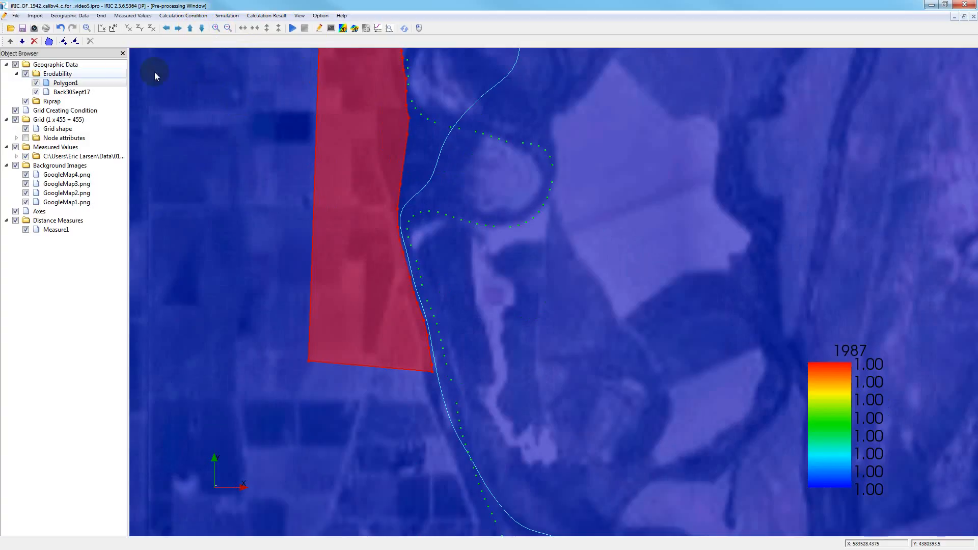
click(66, 82)
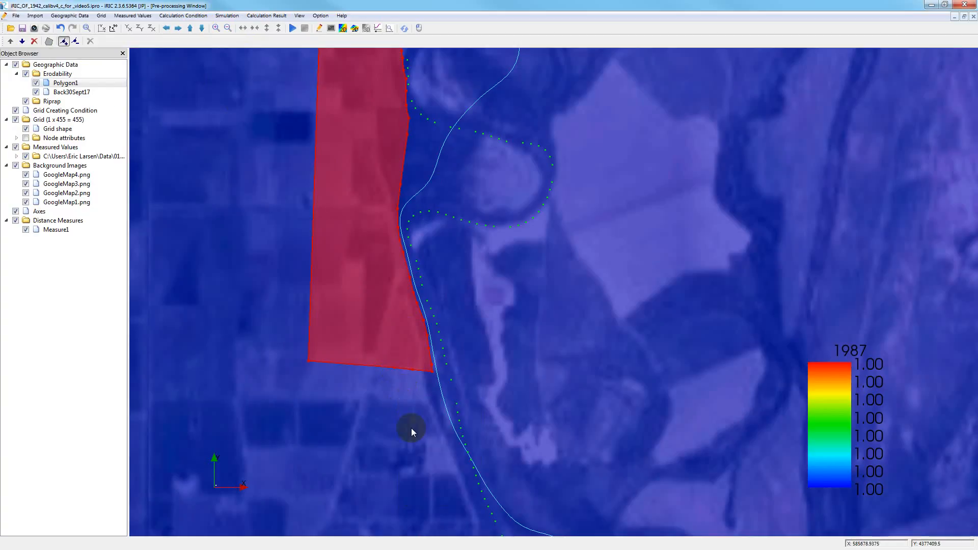
Right-click near the polygon's southern edge to begin reshaping its vertices.
right_click(413, 432)
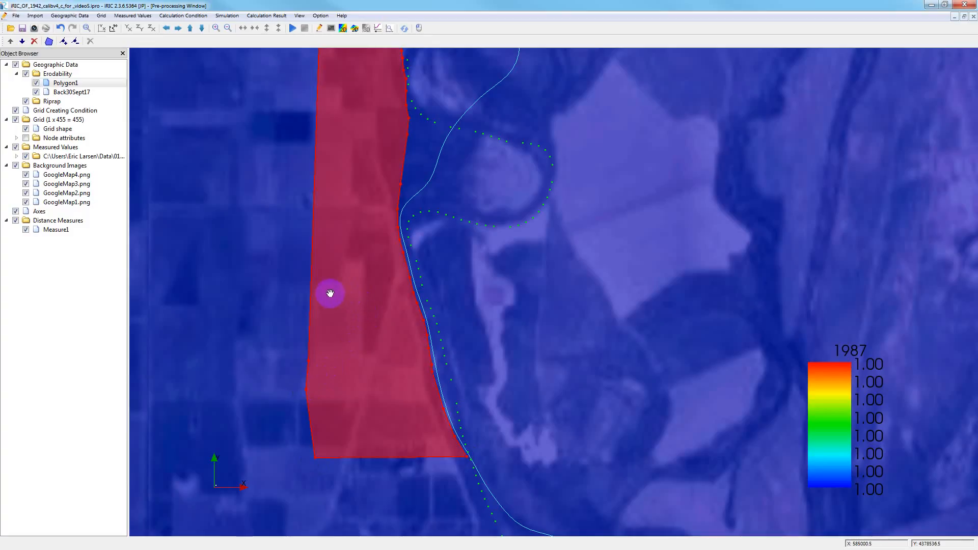
click(65, 83)
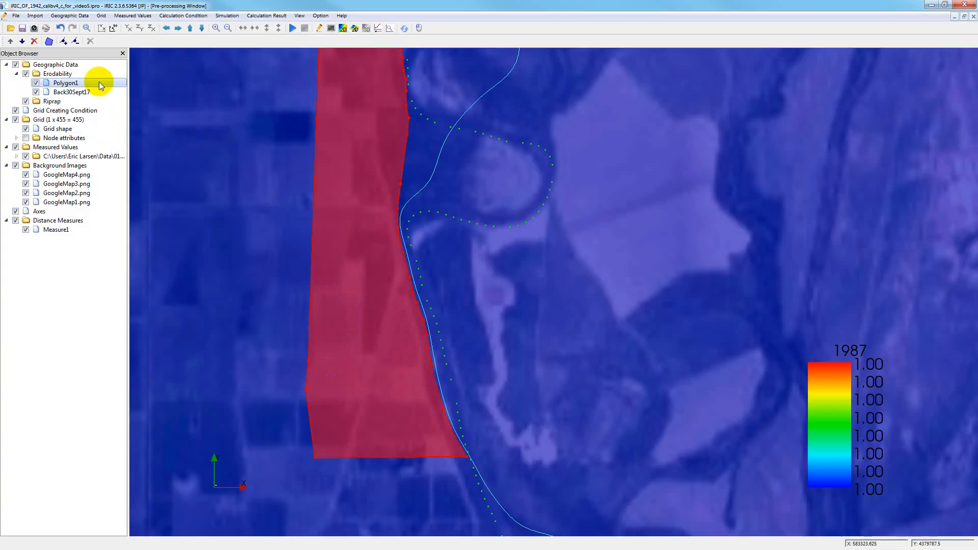
right_click(59, 82)
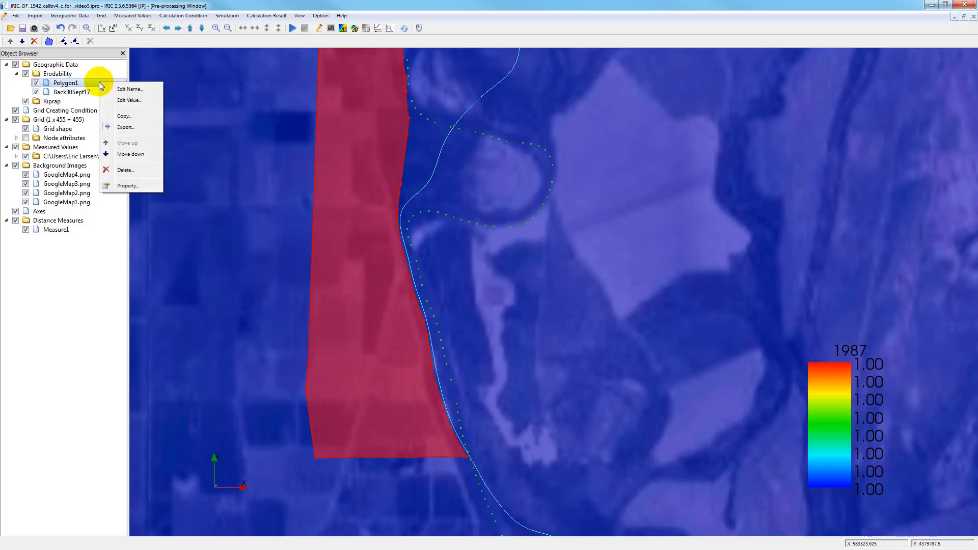
mouse_move(130, 100)
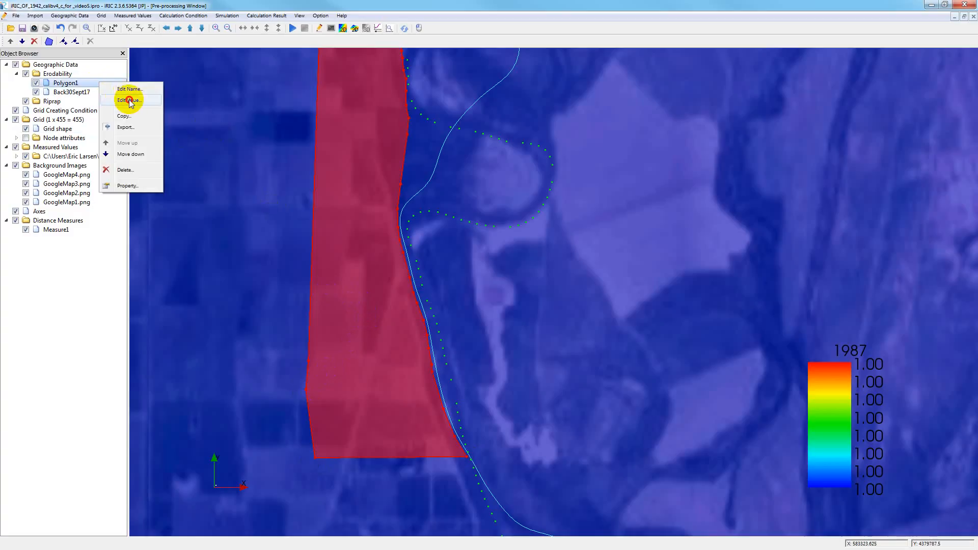
click(129, 99)
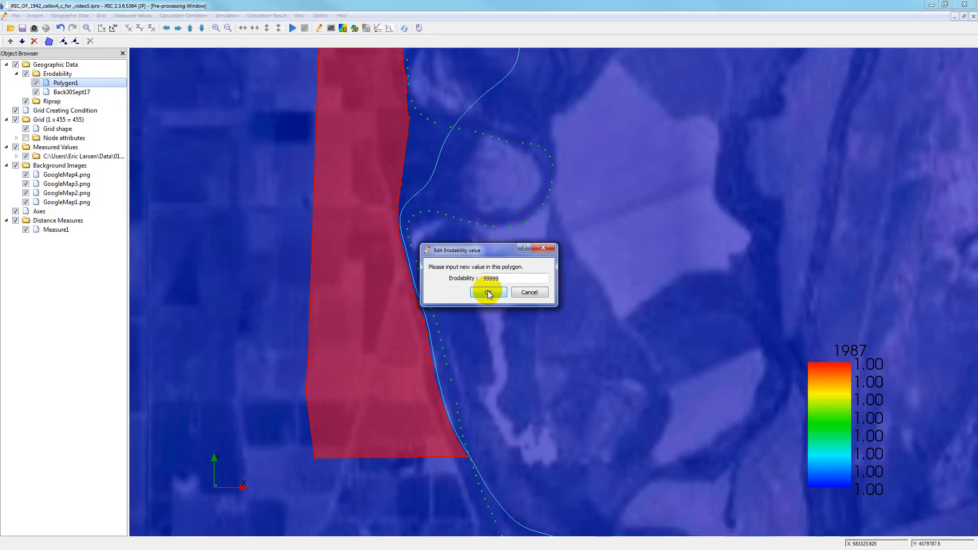
click(489, 292)
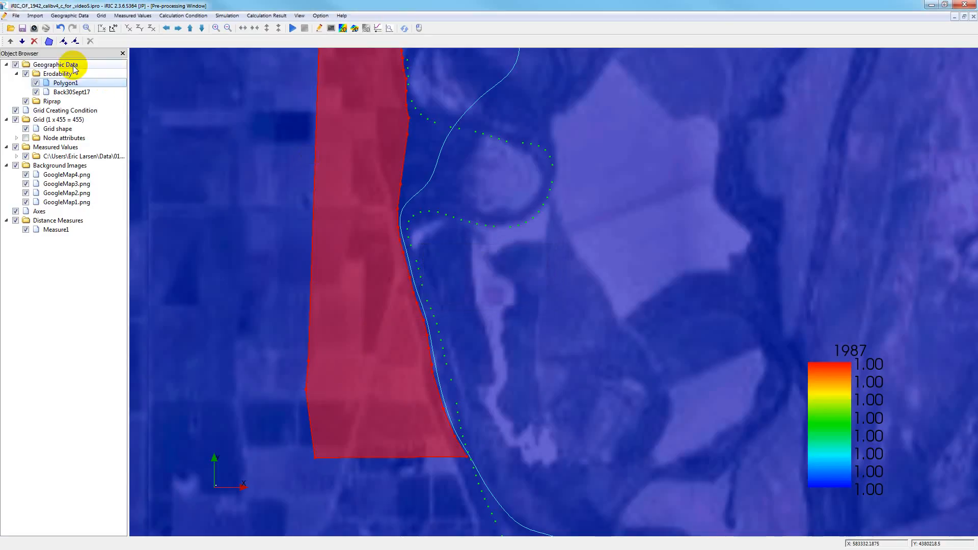
Rename the western erodability polygon Polygon1 to 'WesternRestraintVideo' in the Object Browser.
double_click(65, 83)
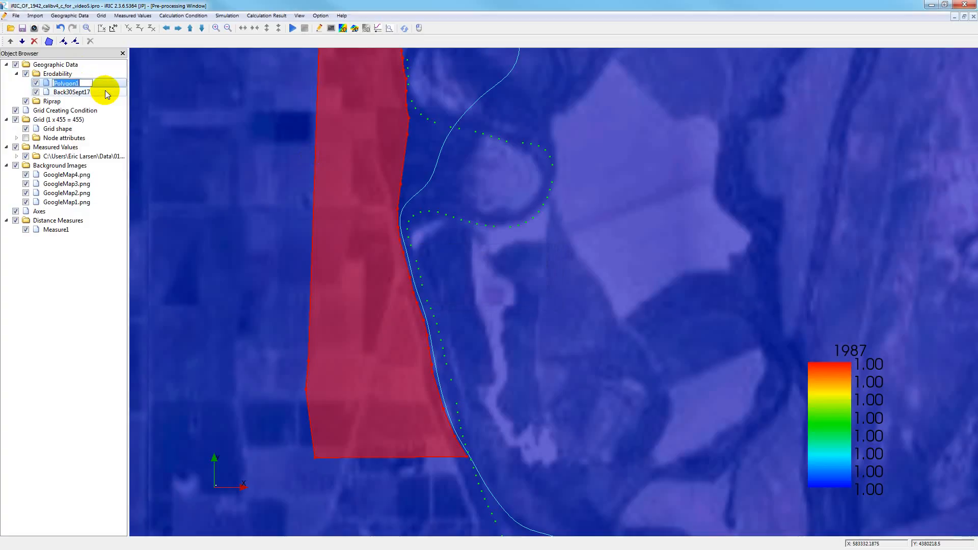
mouse_move(105, 90)
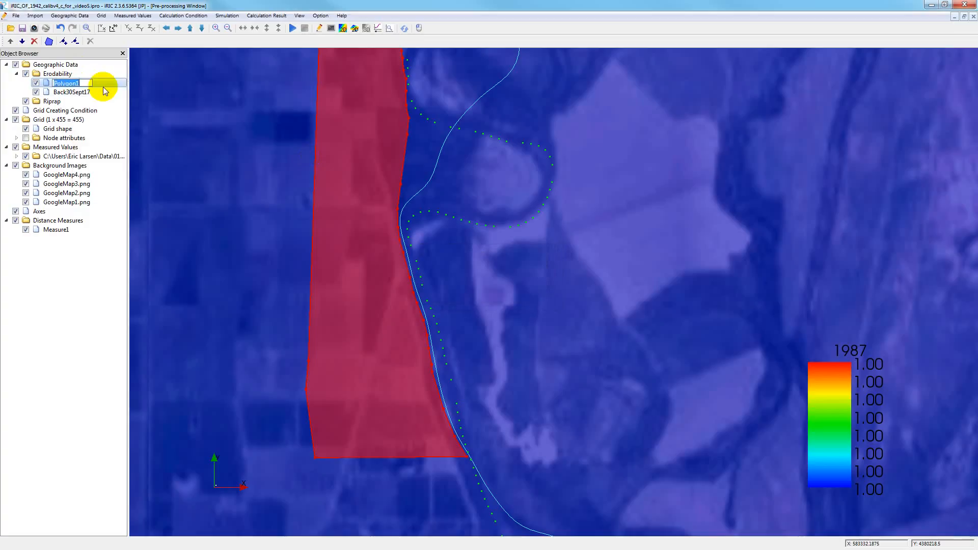
text(WesternRestraint)
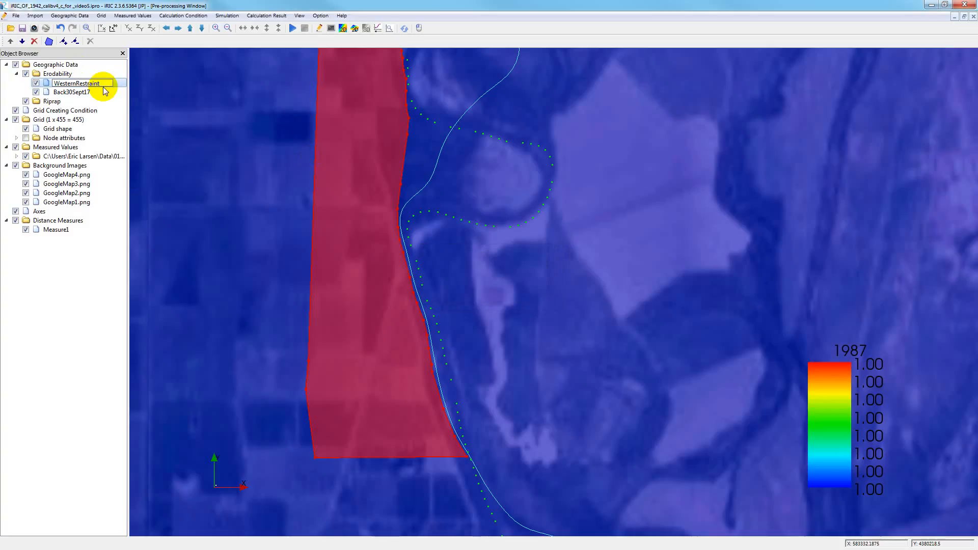
text(Video)
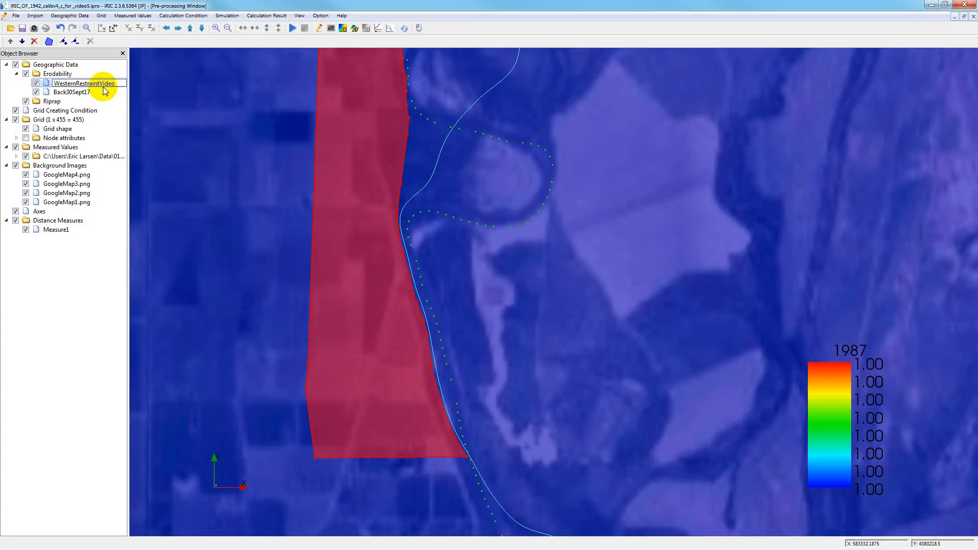
click(105, 83)
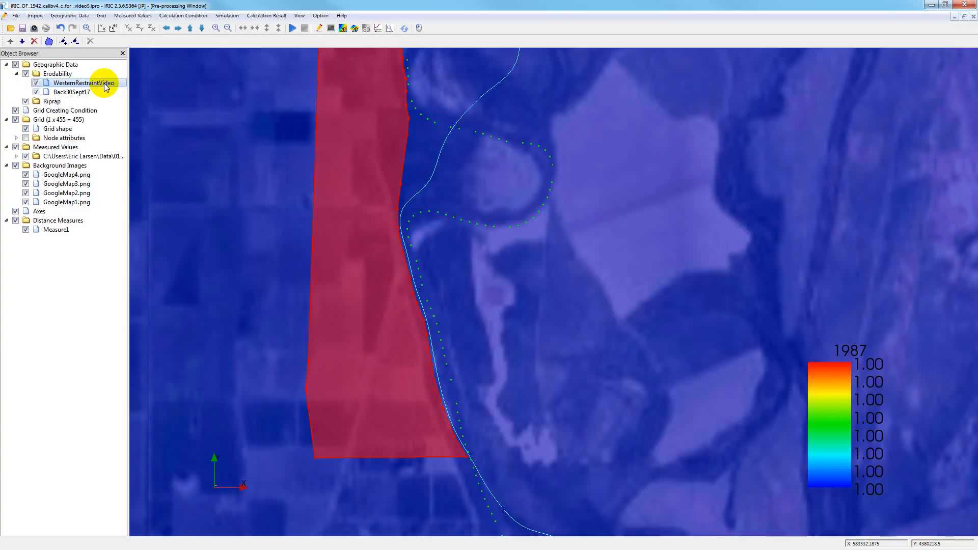
Export the WesternRestraintVideo polygon as shapefile 'WesternRestraintVideo' in the Old stuff folder.
right_click(82, 83)
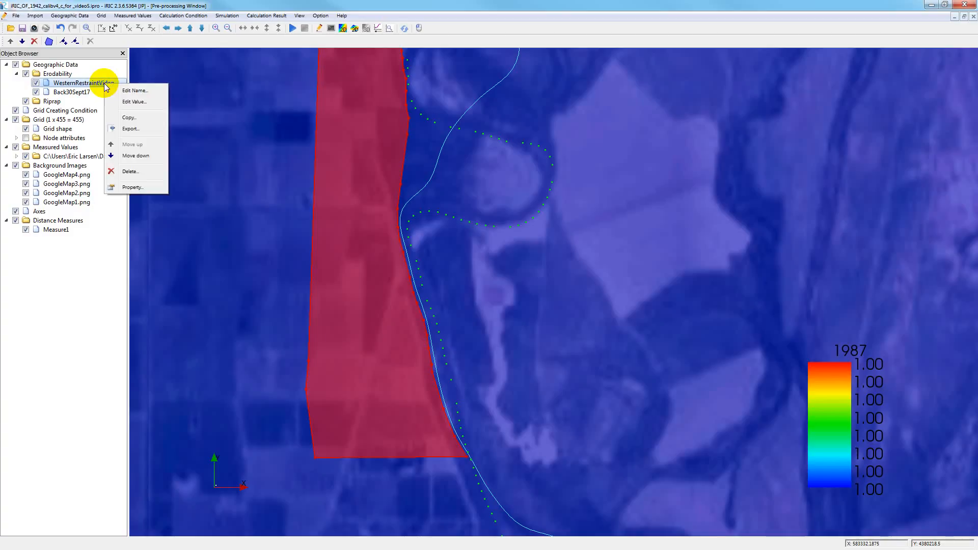
mouse_move(134, 118)
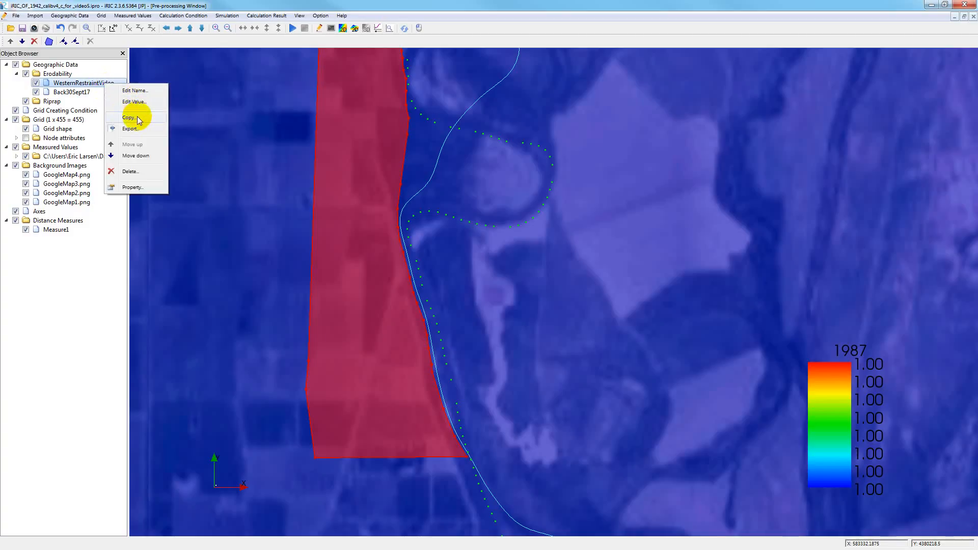
click(130, 128)
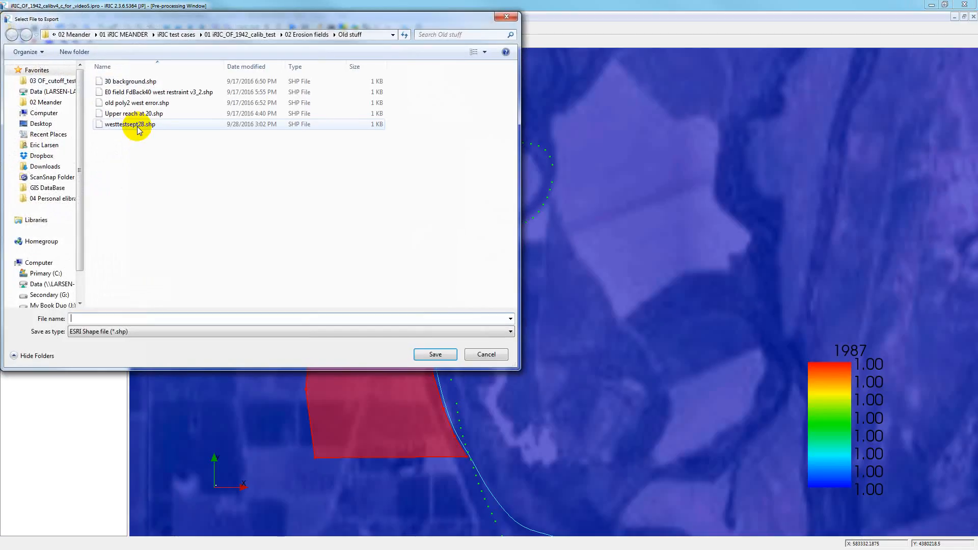
mouse_move(140, 128)
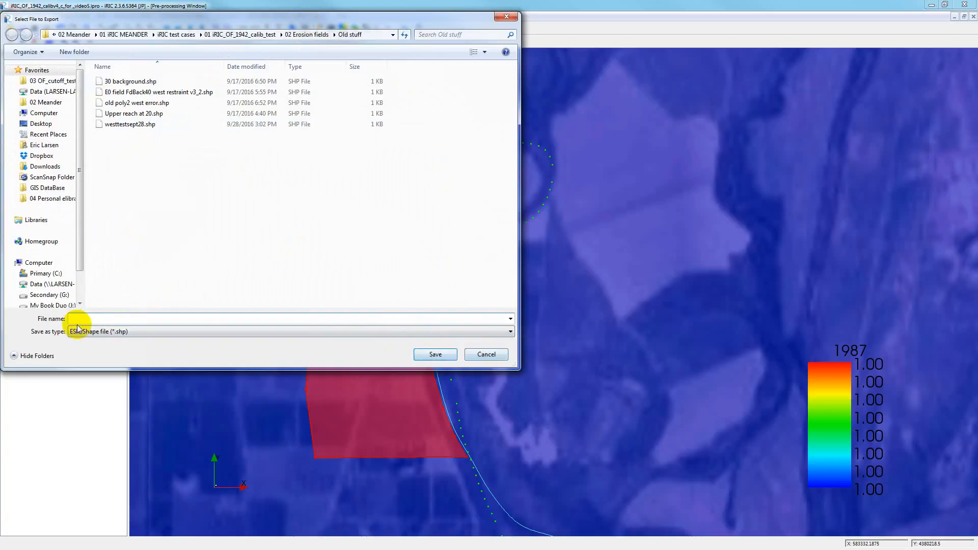
text(WesternRestraintV)
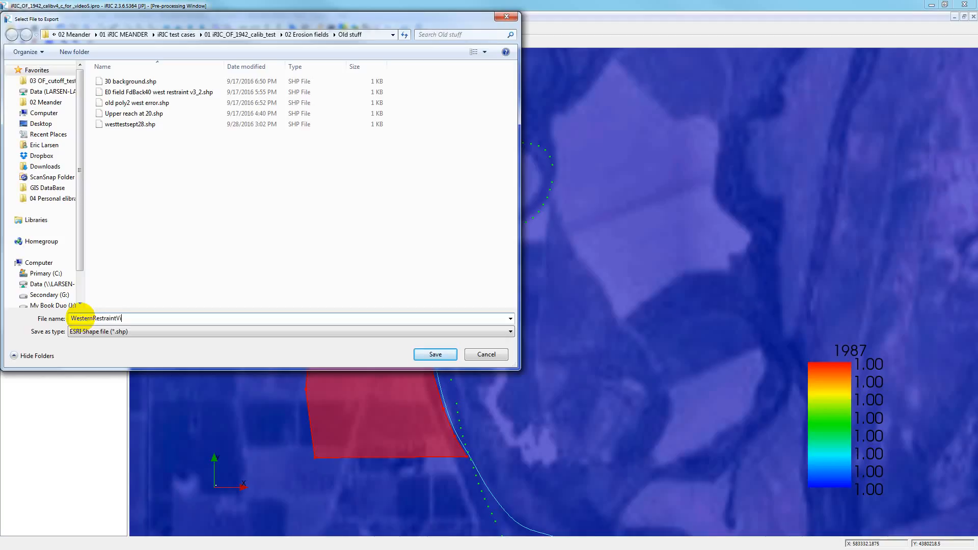
text(ideo)
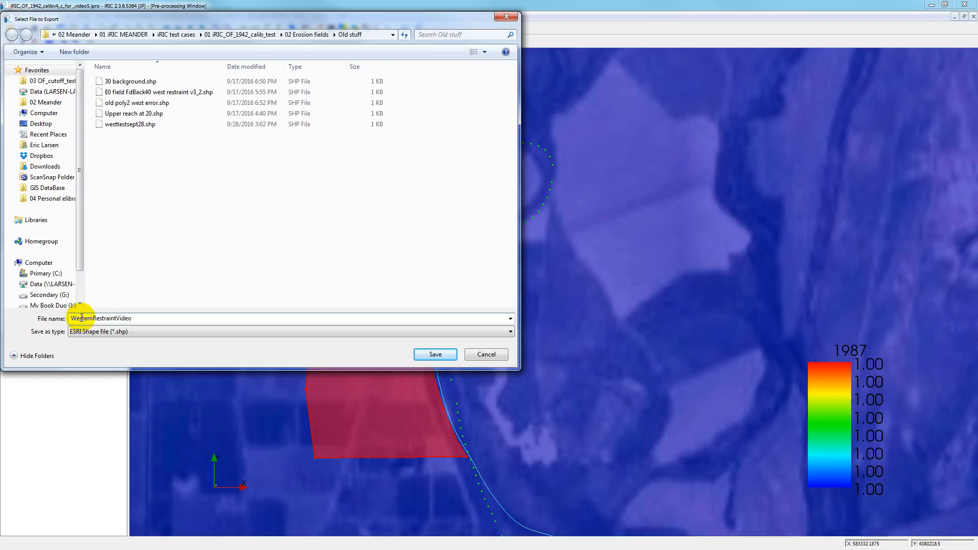
click(435, 354)
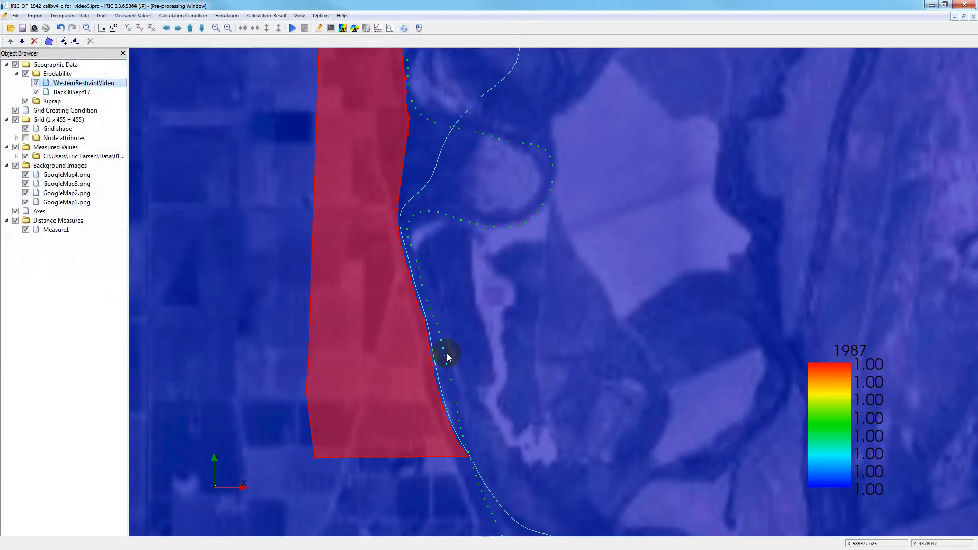
mouse_move(450, 357)
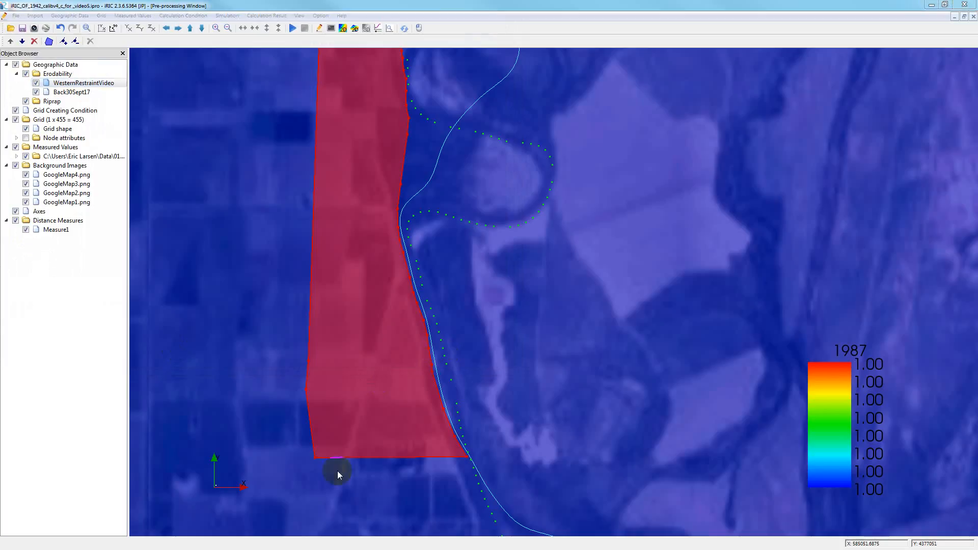
mouse_move(334, 470)
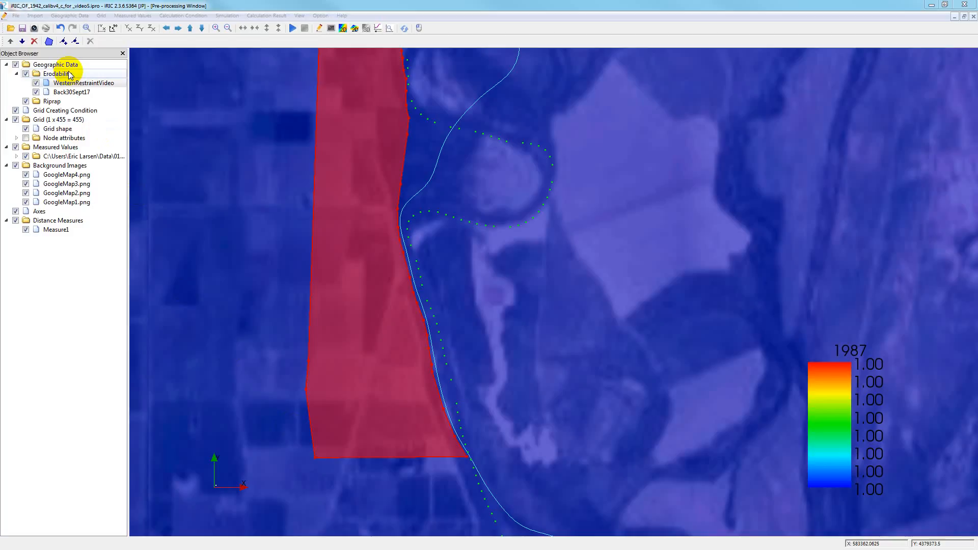
click(70, 83)
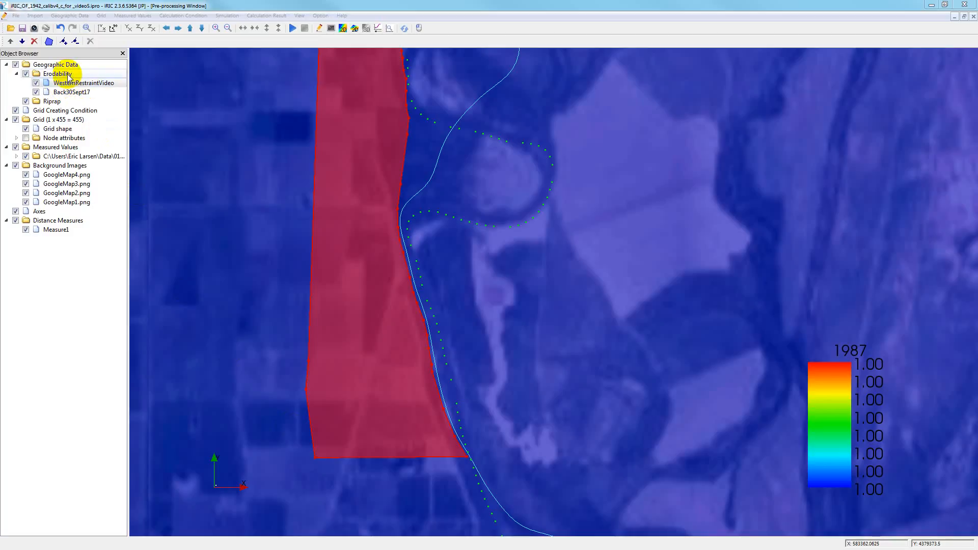
Choose Export All Polygons from the Erodability group's context menu.
right_click(51, 73)
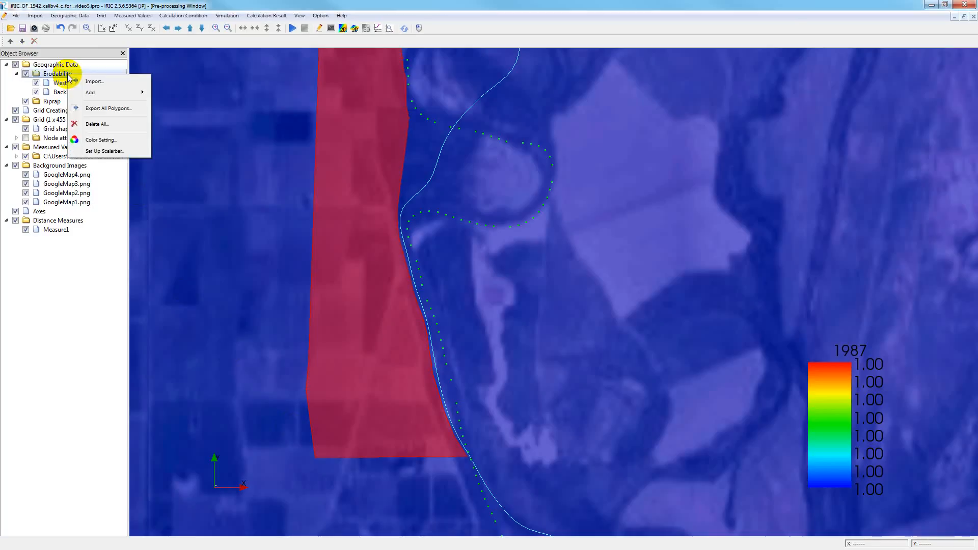
mouse_move(90, 94)
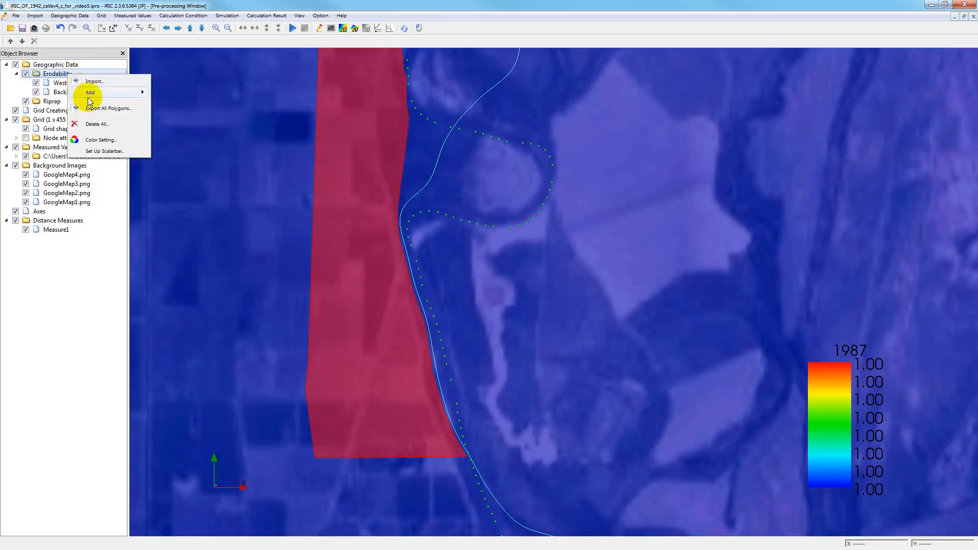
mouse_move(89, 108)
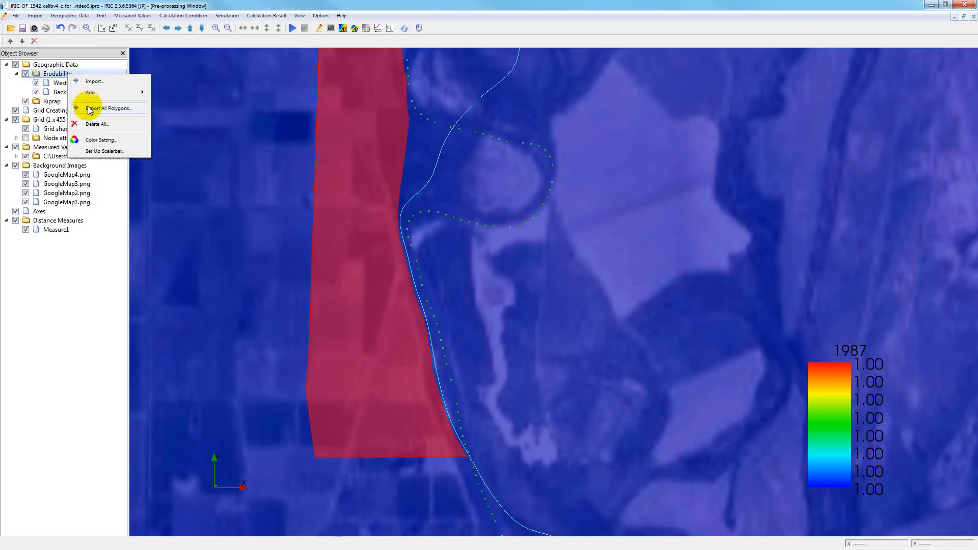
click(107, 108)
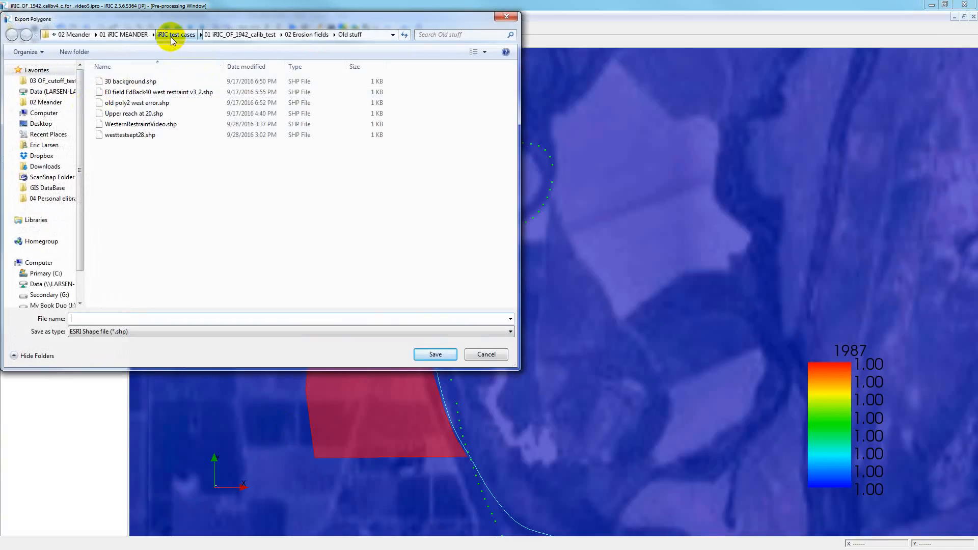
Browse the export dialog to 04 Output > iRIC_OF_1942_calibv4_c_for_video5_v2.
click(175, 35)
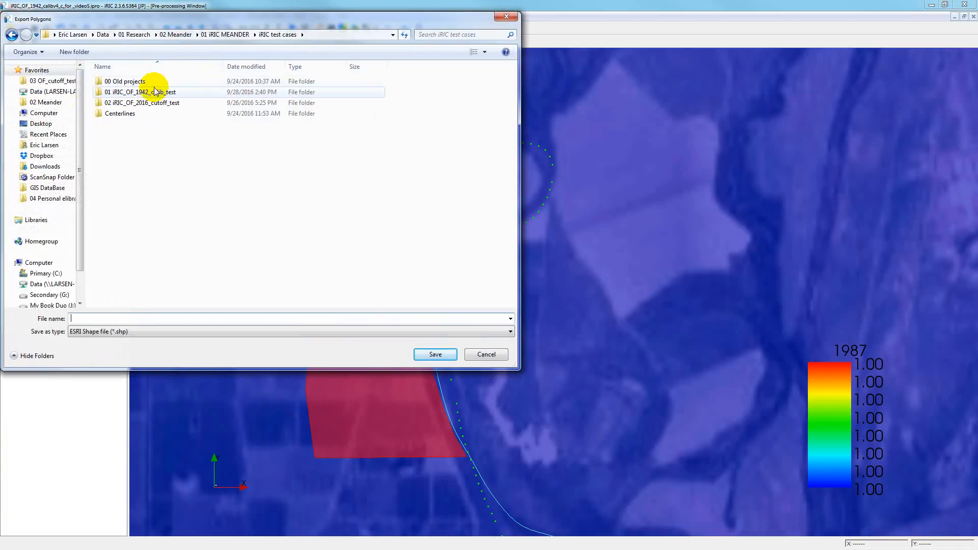
double_click(137, 92)
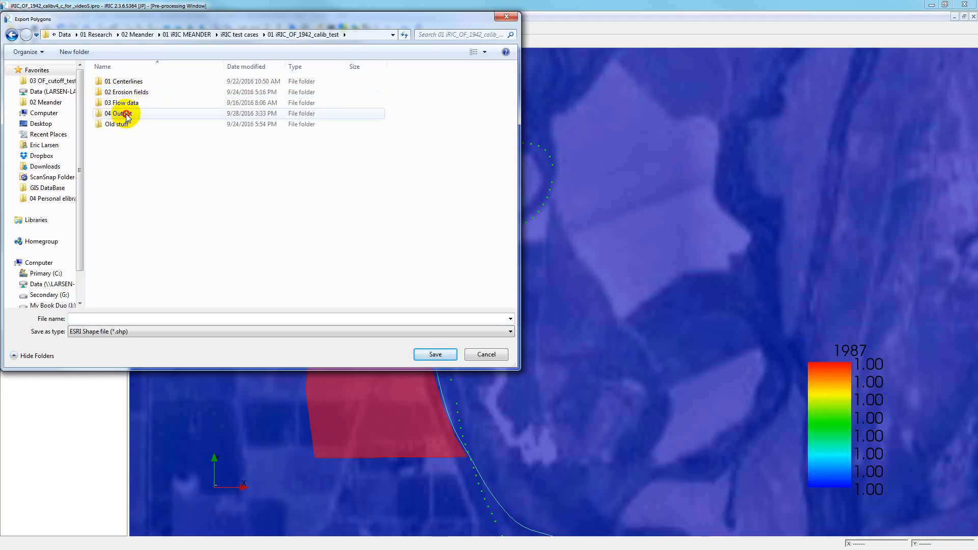
double_click(122, 114)
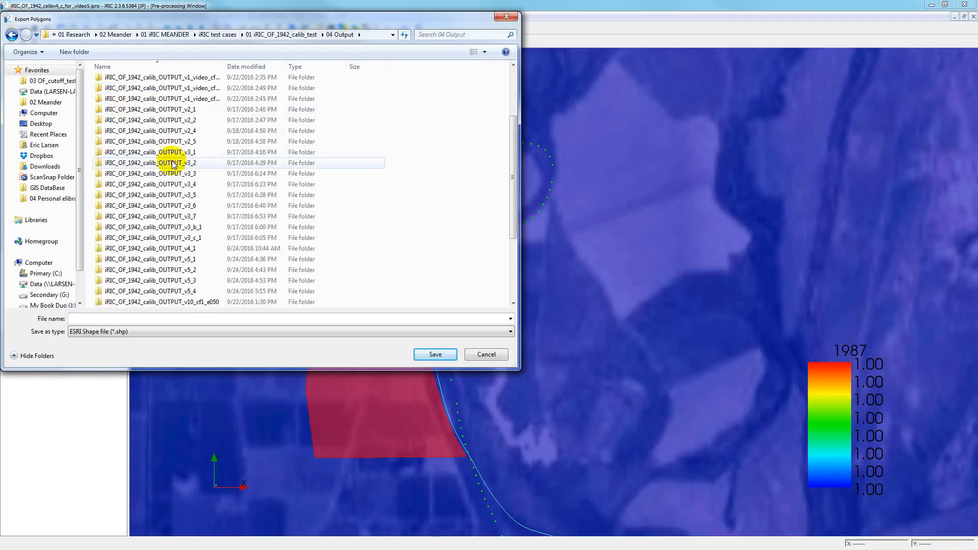
scroll(down, 3)
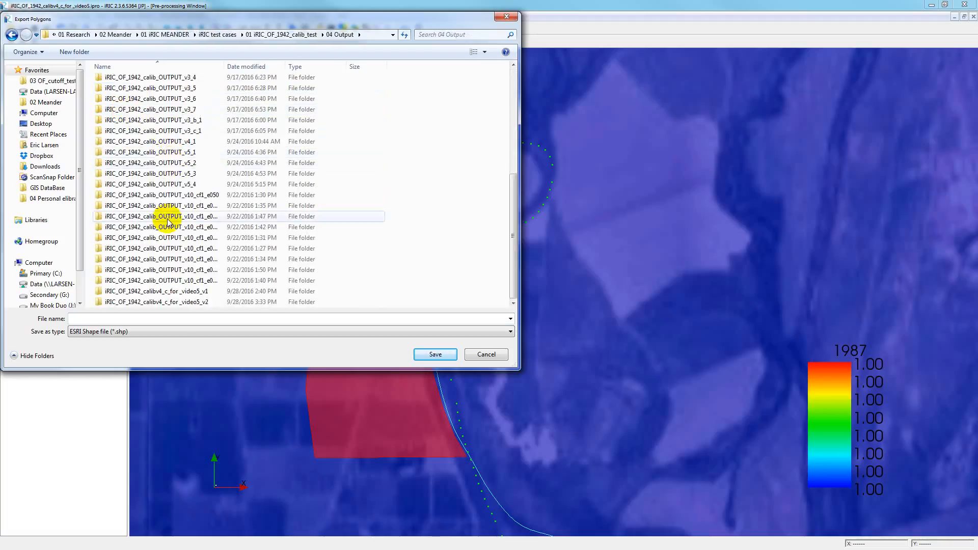
click(168, 301)
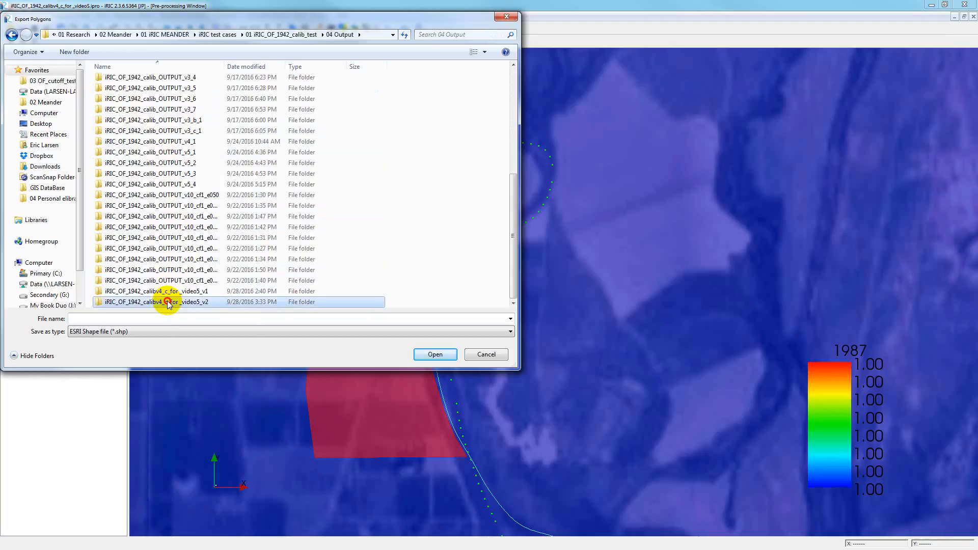
double_click(168, 302)
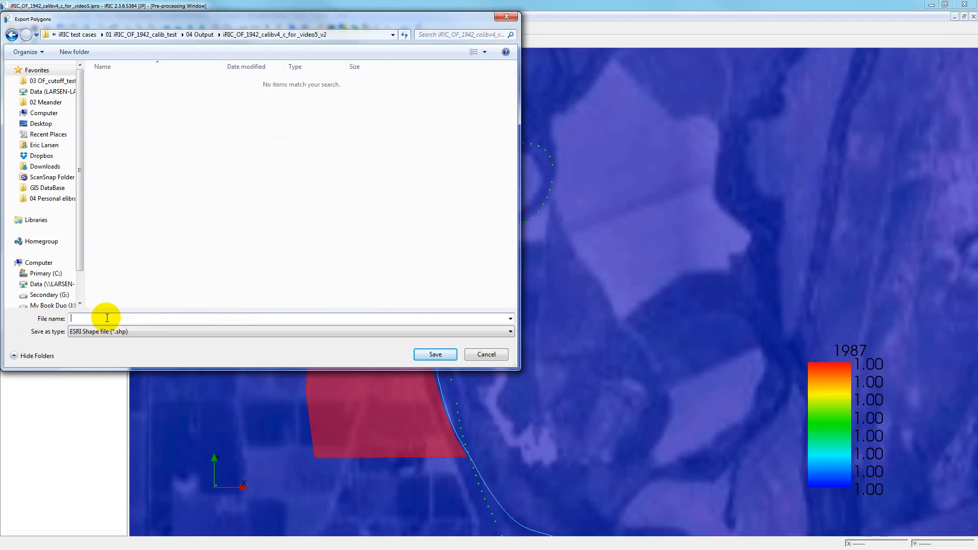
Save the polygons there as shapefile 'ErosionFieldForVideo'.
text(Ersoi)
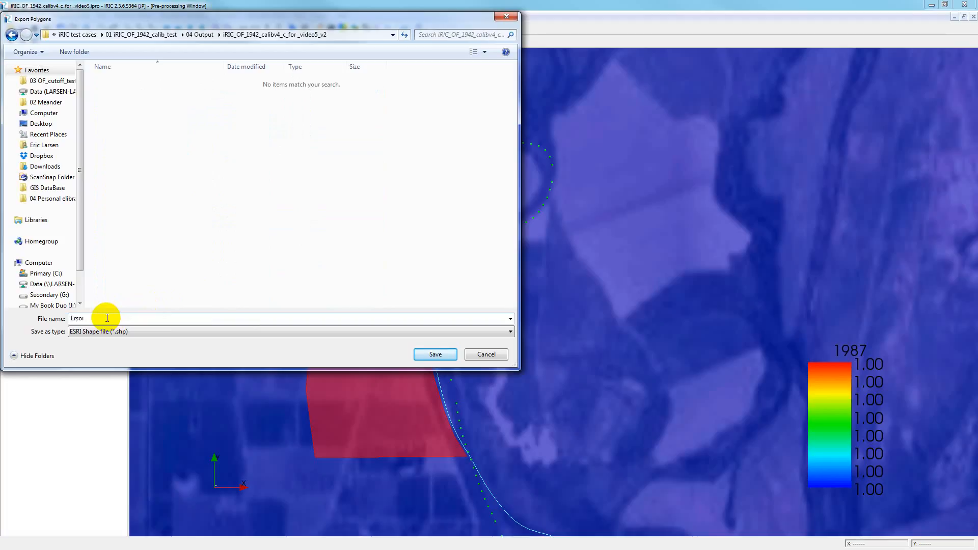
text(ErosionField)
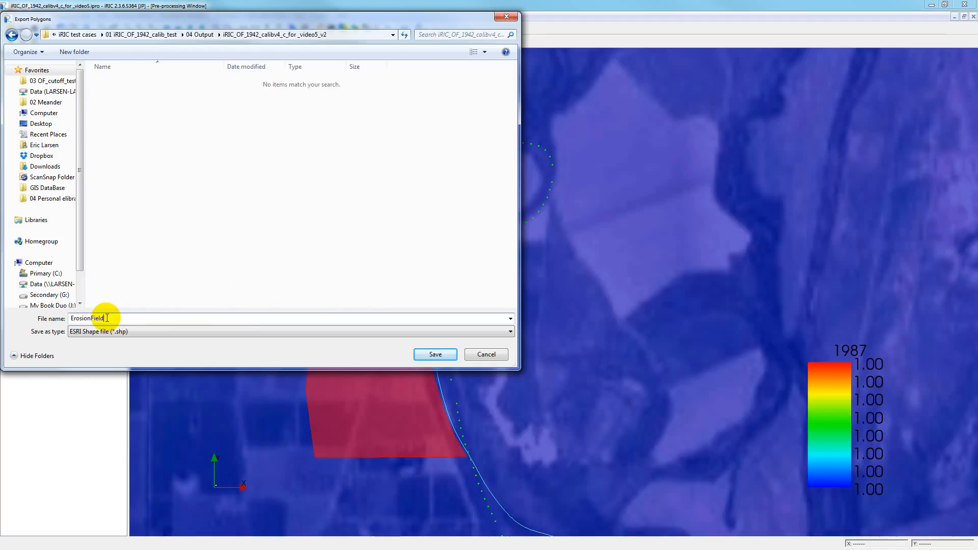
text(For)
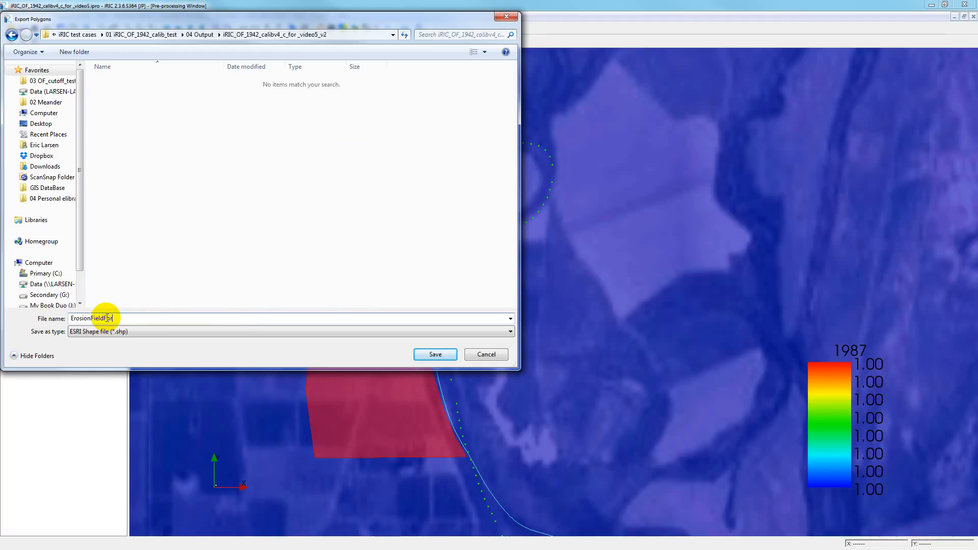
text(orVideo)
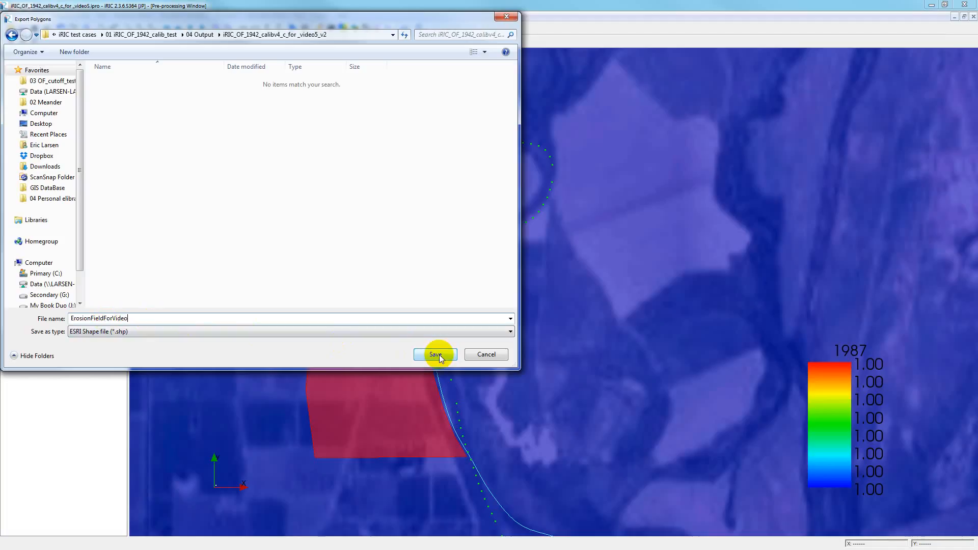
click(435, 355)
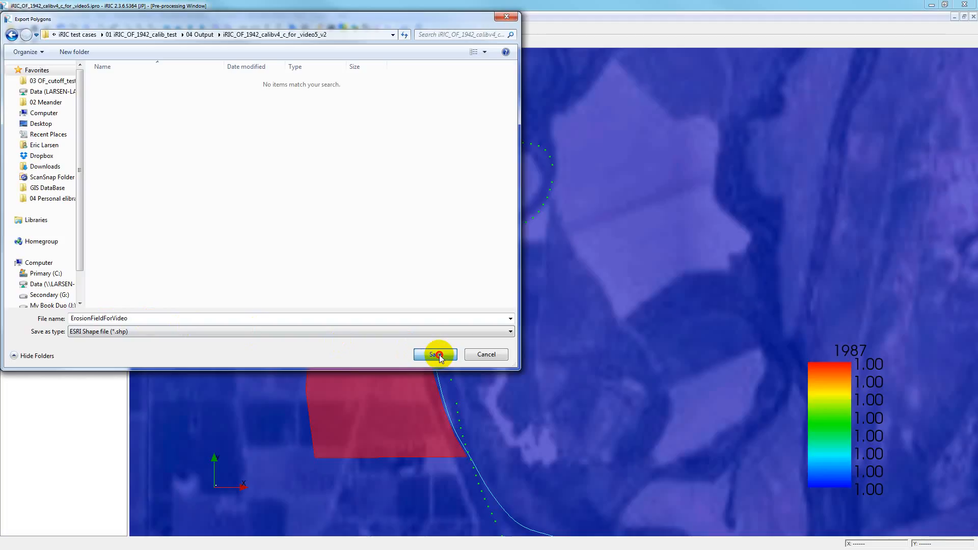
click(435, 355)
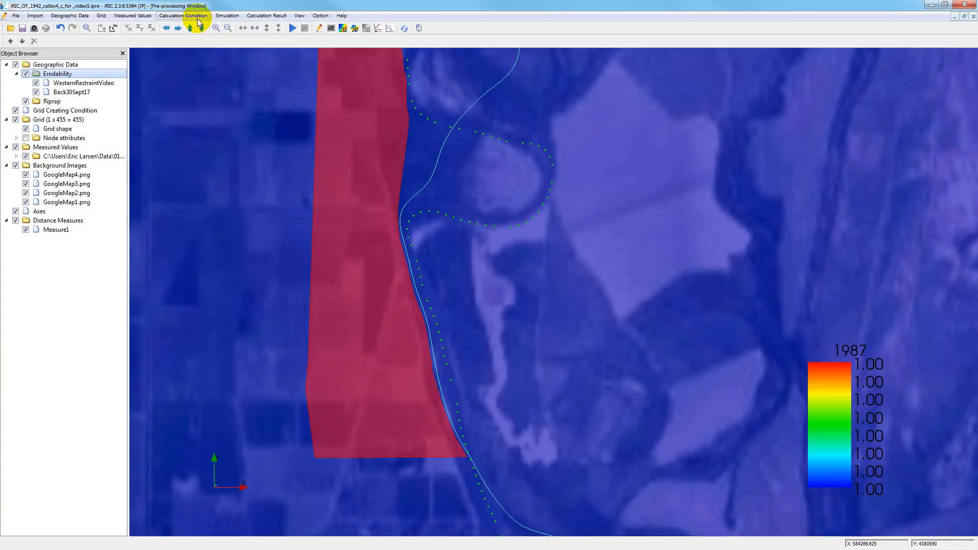
Check the Calculation Condition settings' output folder, then start the CGNS export.
click(183, 15)
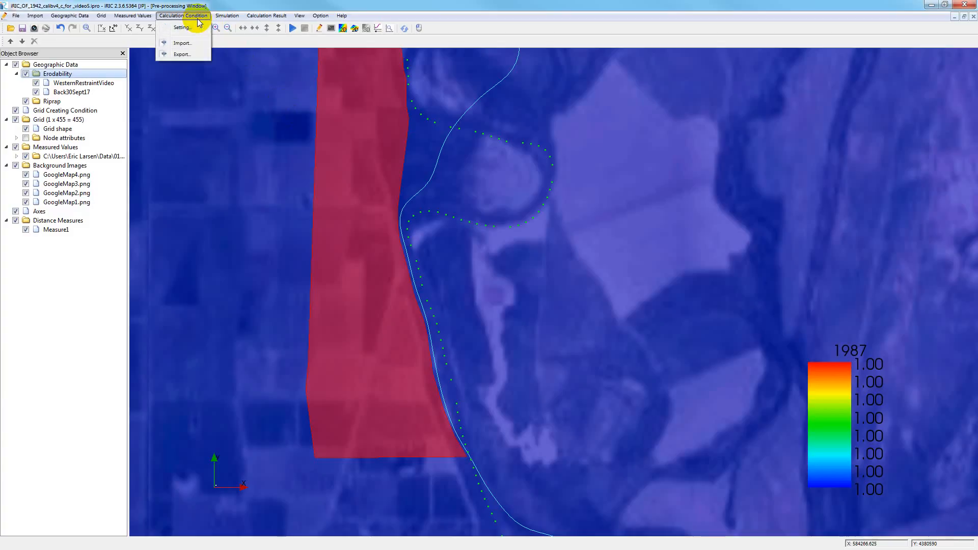
click(181, 27)
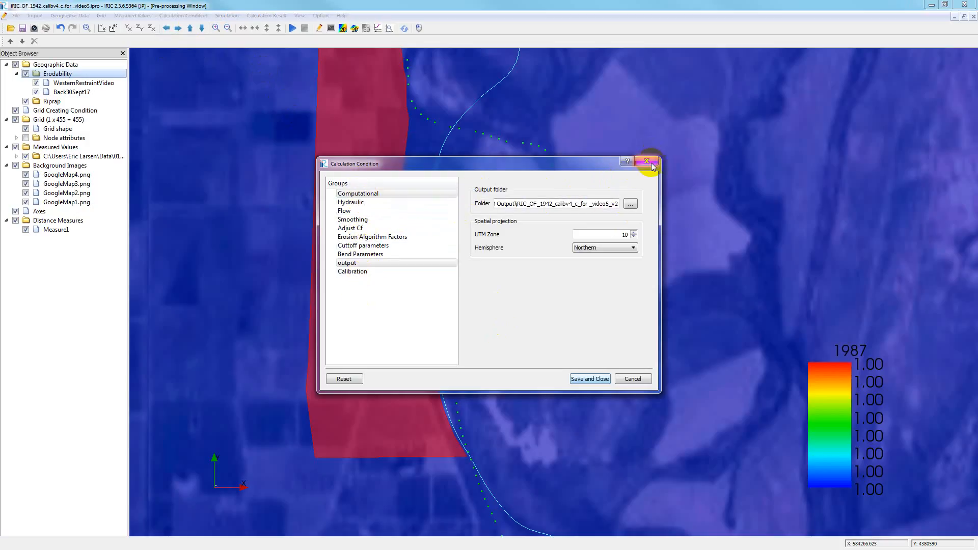
click(646, 162)
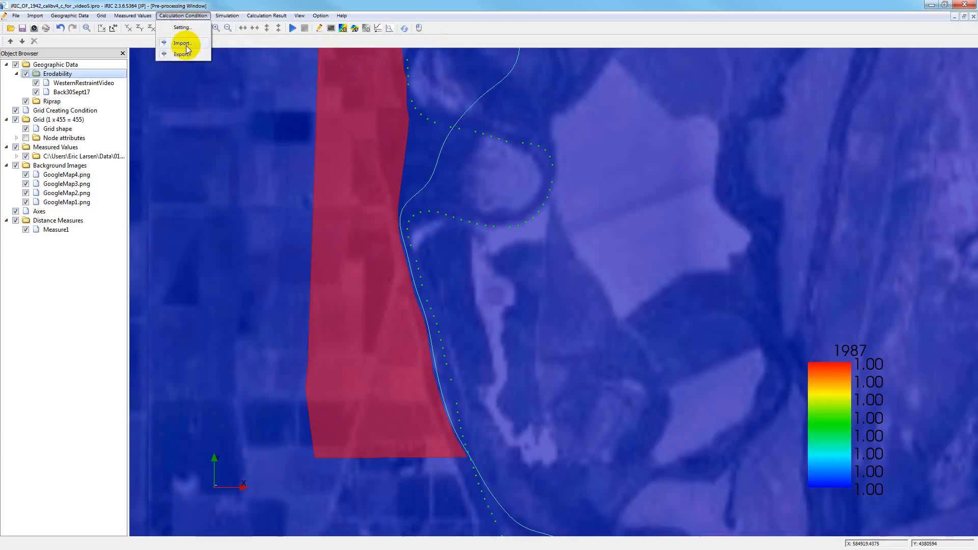
click(182, 54)
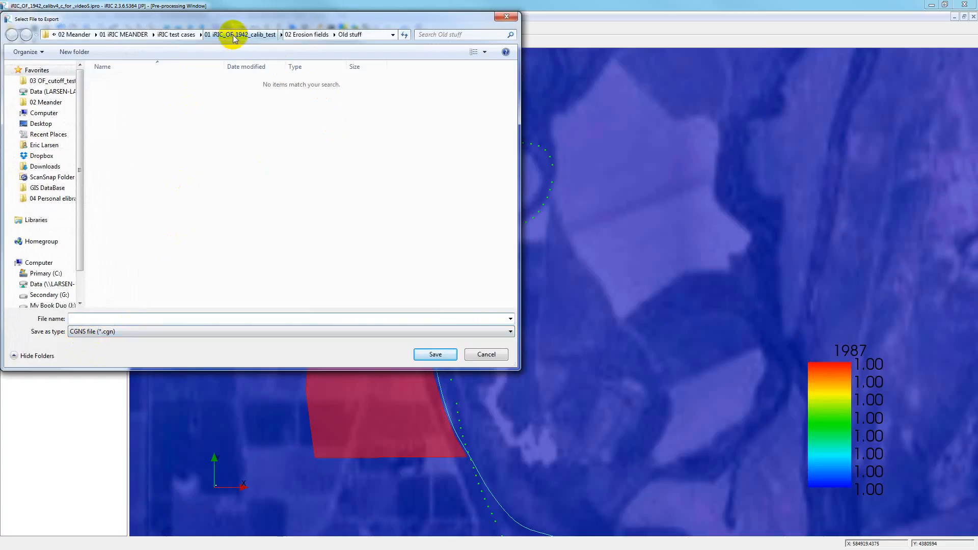
Save calculation conditions as CGNS 'iRIC_OF_1942_calibv4_c_for_video5_v2' in the video5_v2 folder.
click(237, 34)
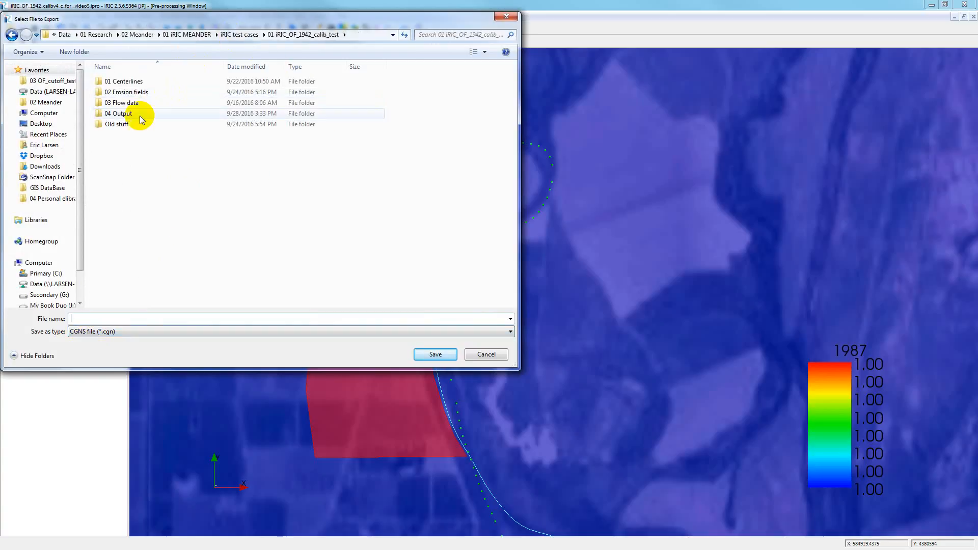
double_click(118, 113)
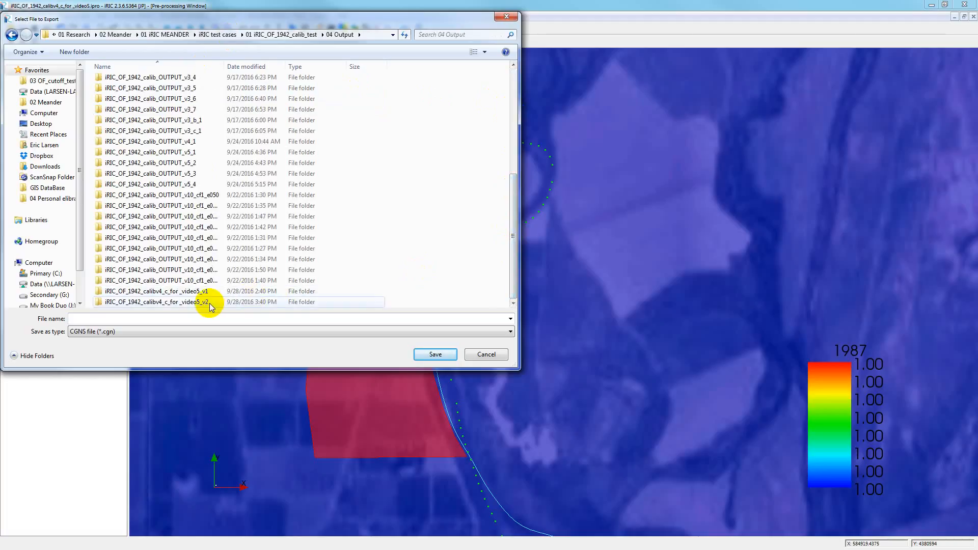
double_click(153, 301)
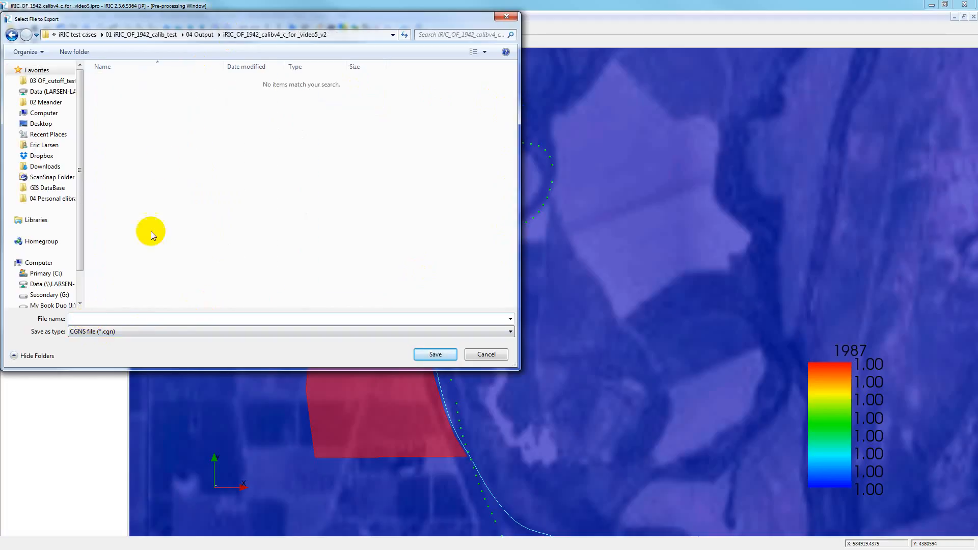
mouse_move(135, 179)
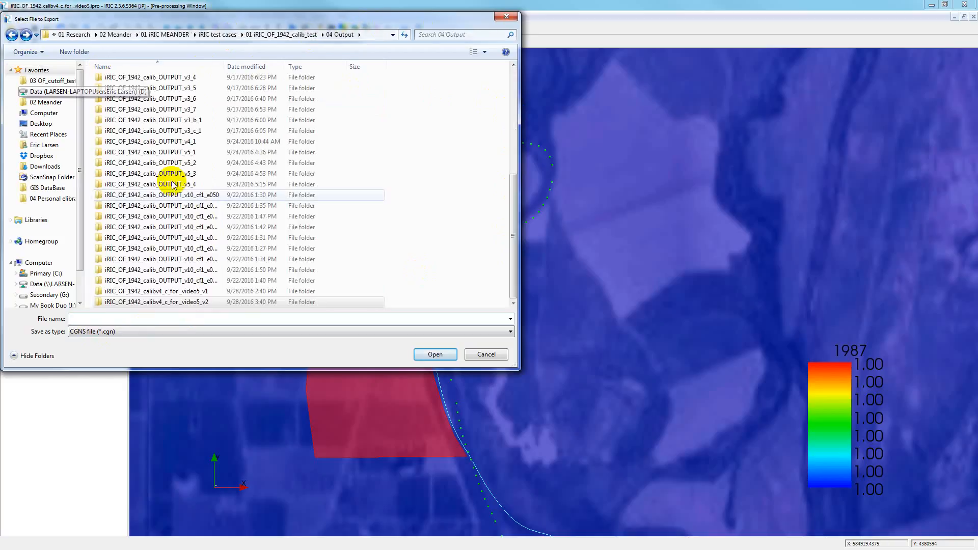
click(155, 302)
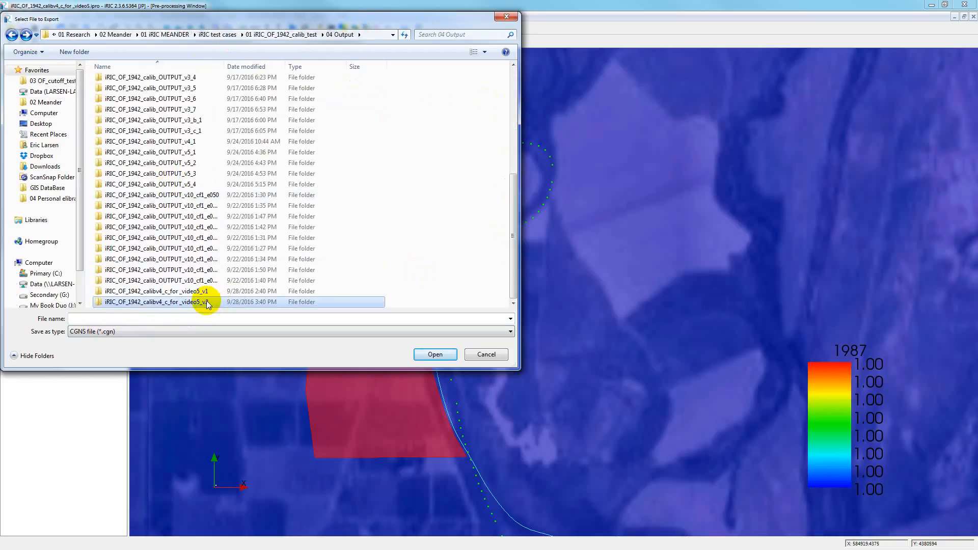
right_click(208, 303)
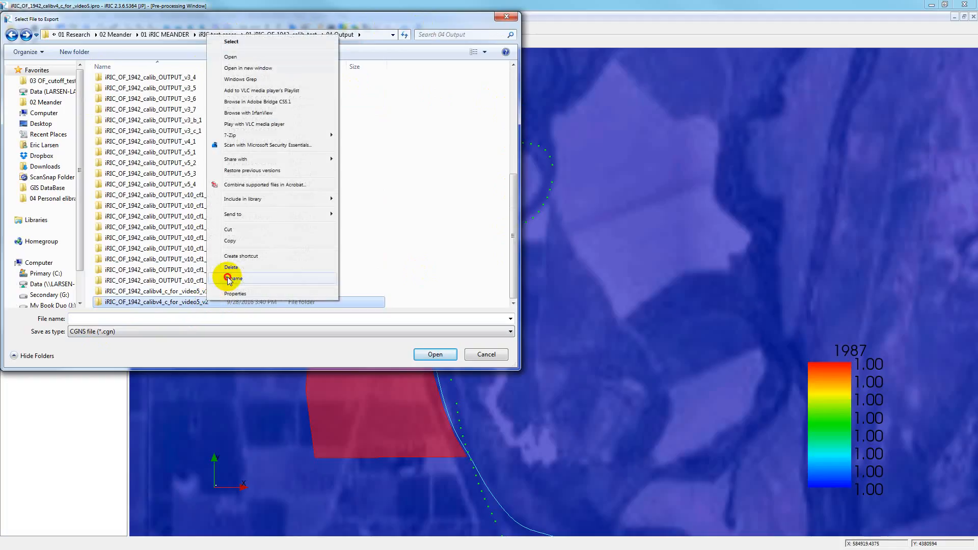
click(233, 278)
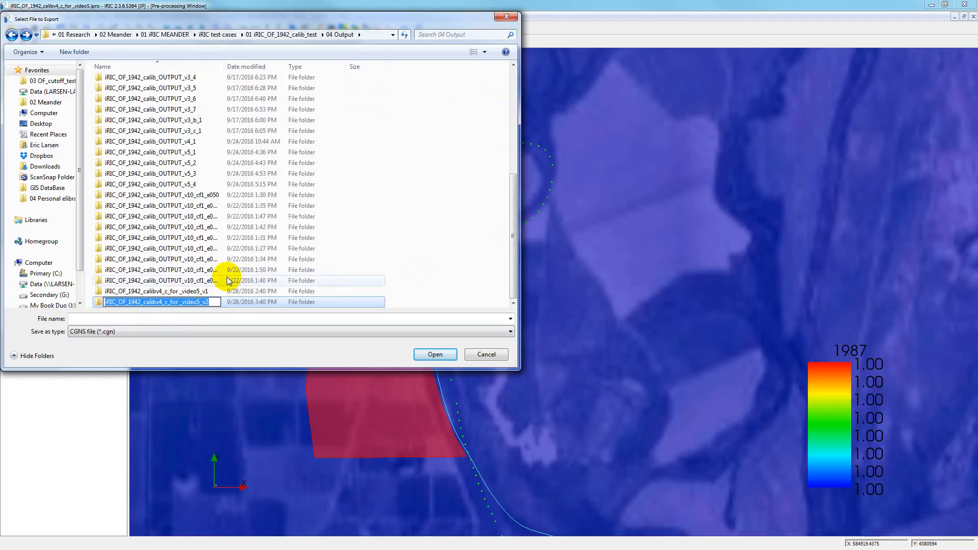
double_click(155, 301)
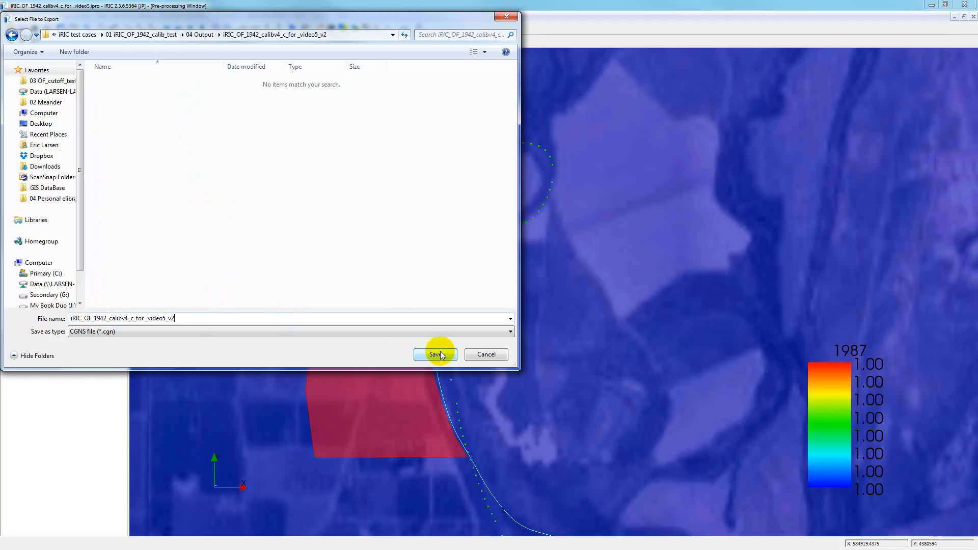
click(435, 354)
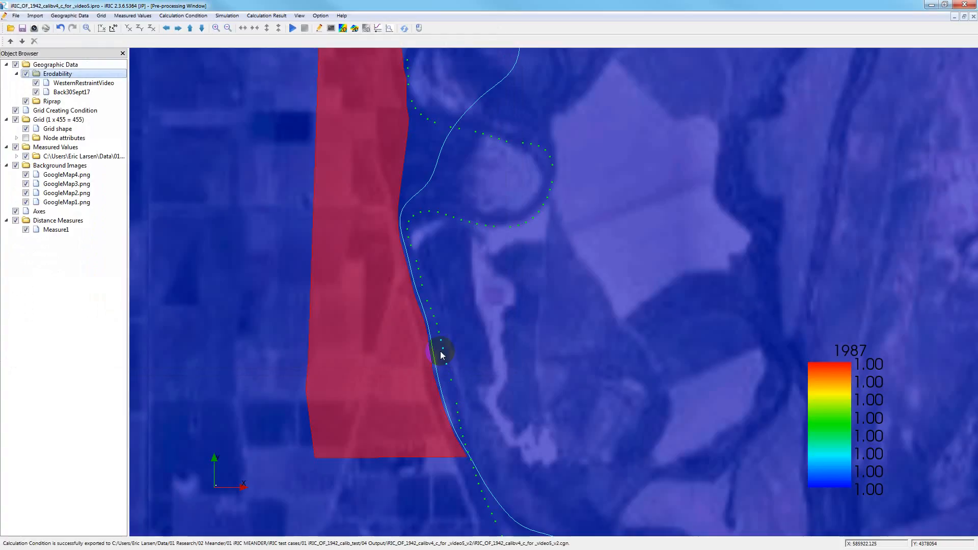
mouse_move(305, 173)
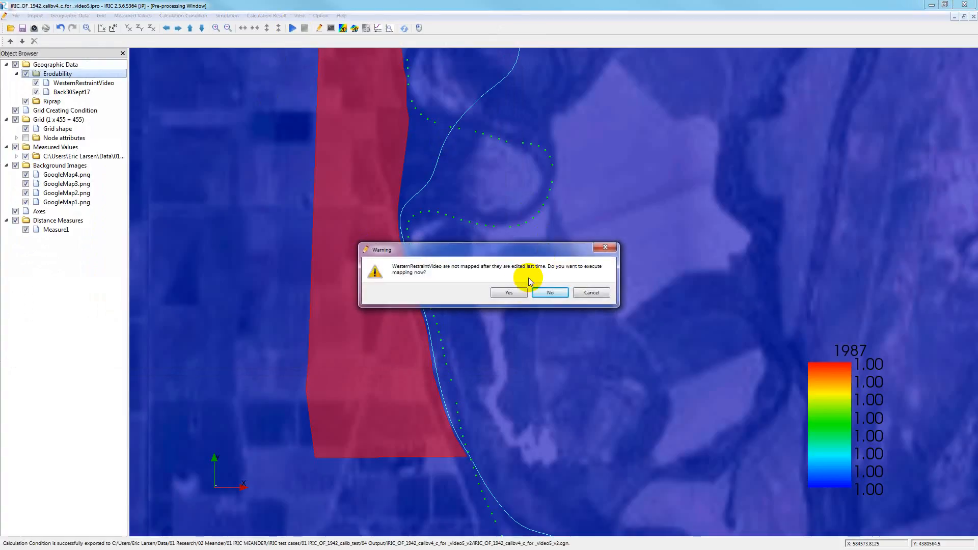
Run the solver without remapping, discarding old results, until years 1943–1987 finish.
click(550, 293)
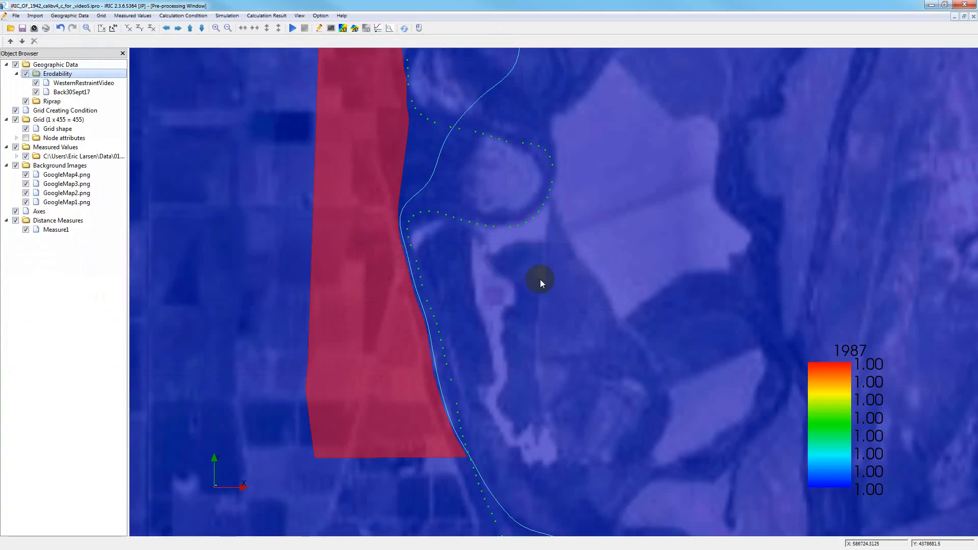
click(291, 28)
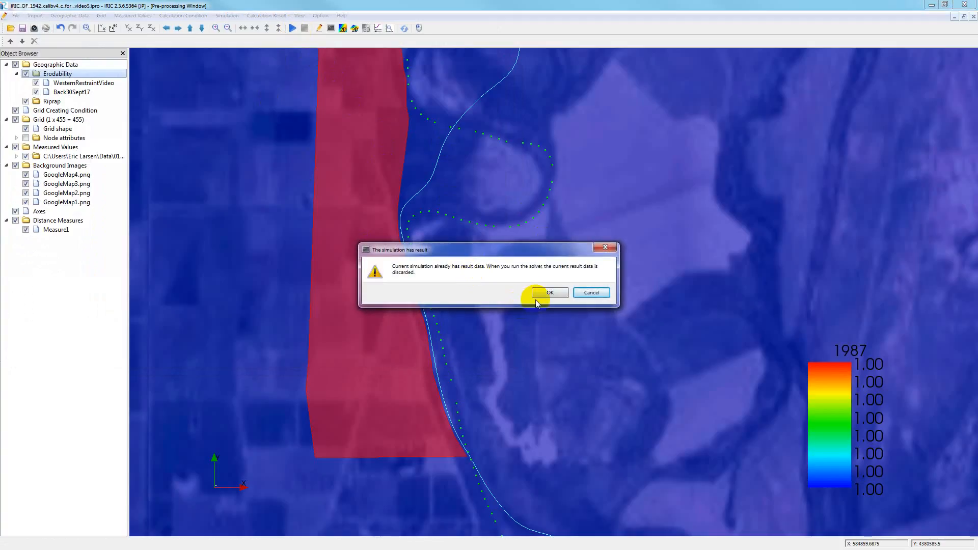
click(550, 292)
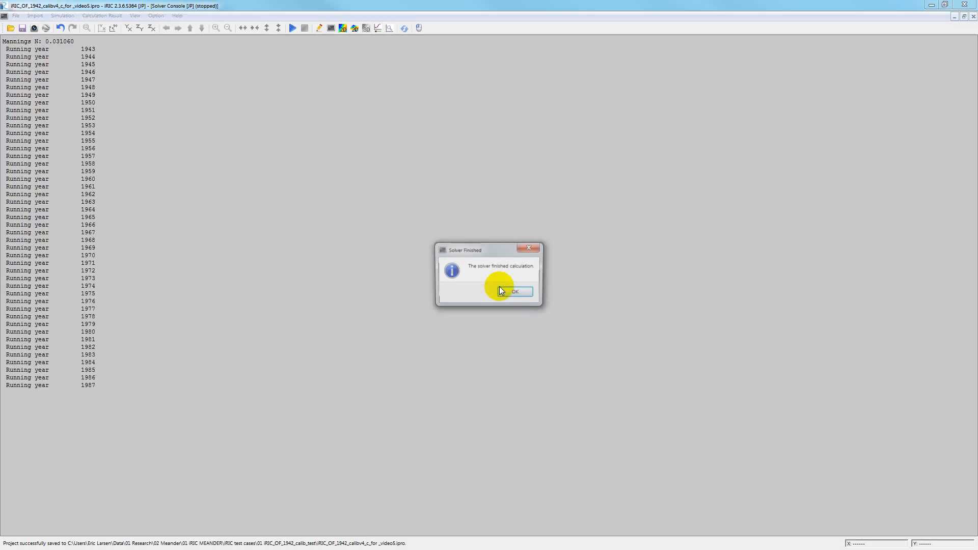
click(513, 291)
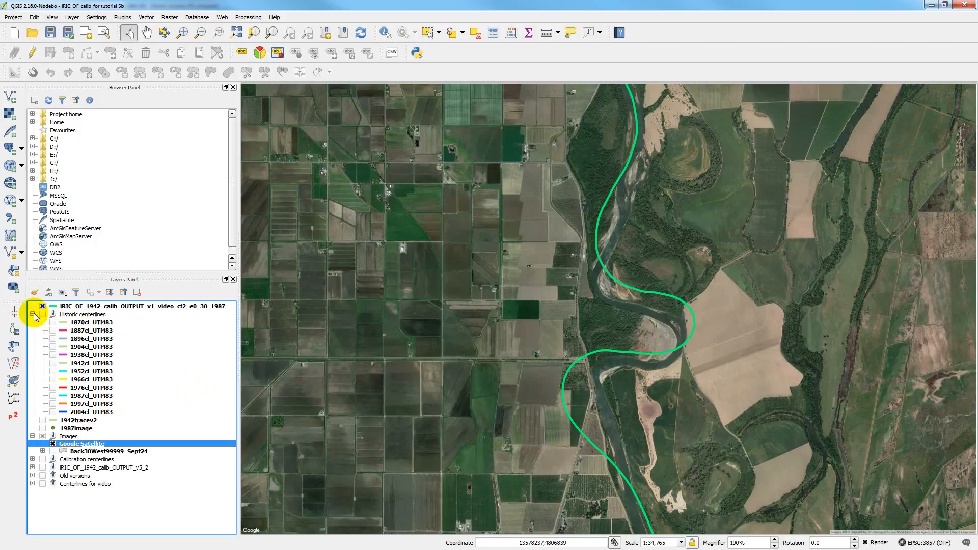
Collapse the Historic centerlines group in the QGIS Layers Panel.
click(36, 314)
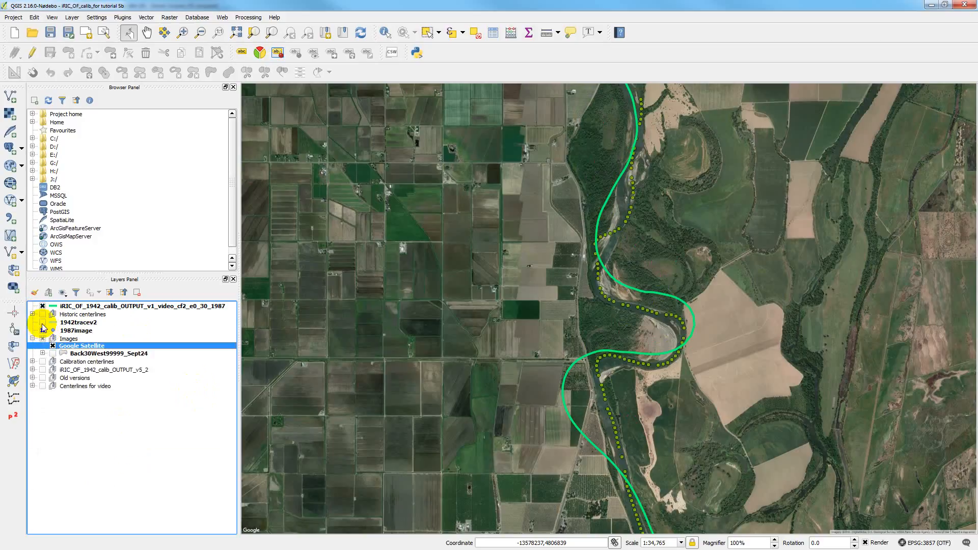
mouse_move(77, 346)
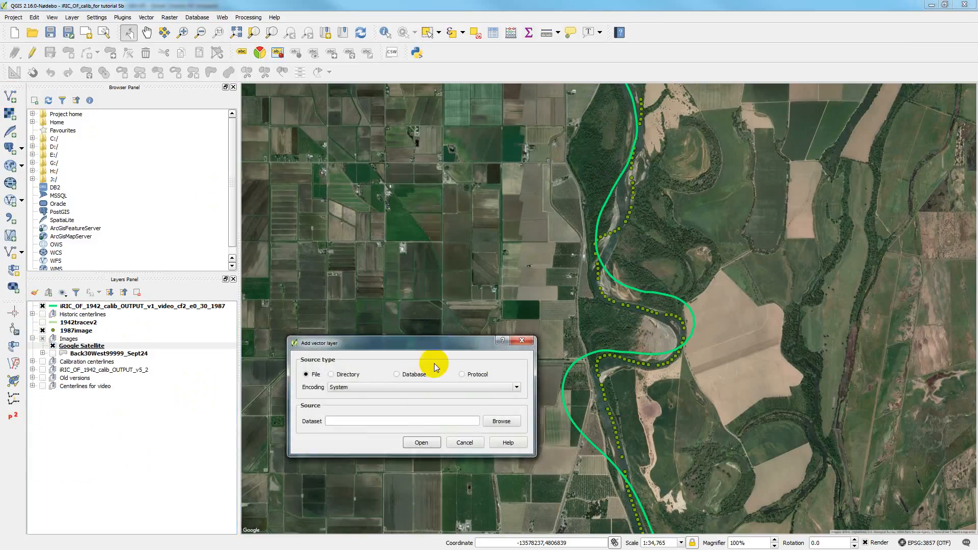
Load center_1987.shp from the iRIC_OF_1942_calibv4_c_for_video5_v2 output folder as a vector layer.
click(421, 442)
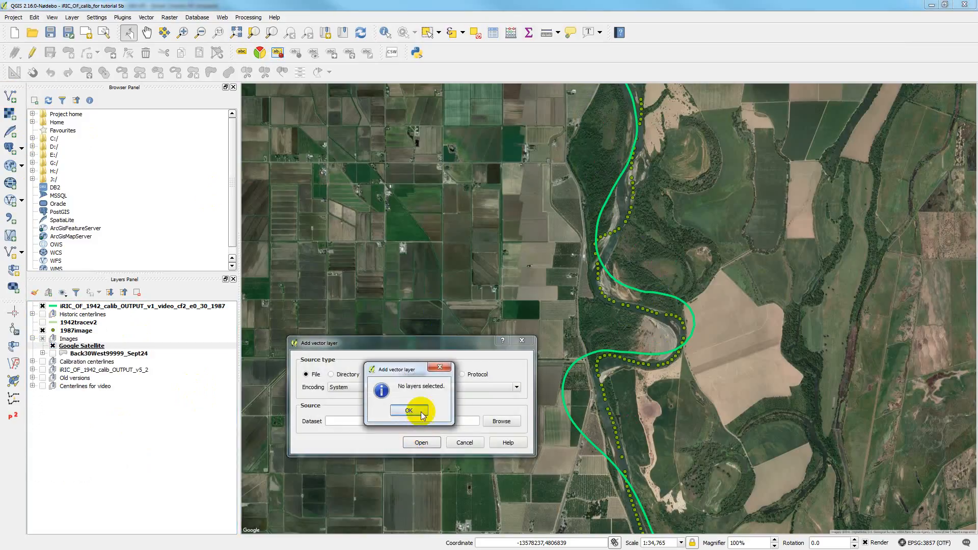
click(409, 410)
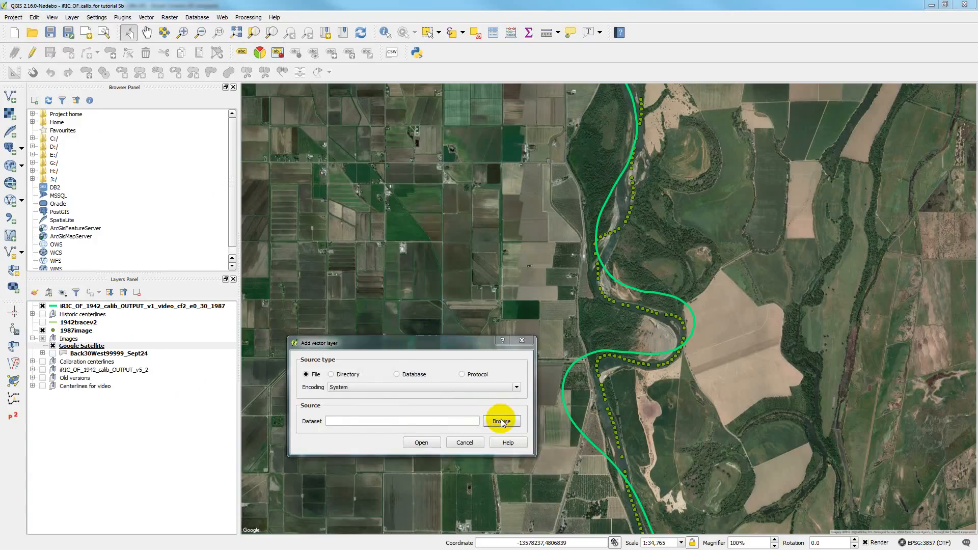
click(502, 421)
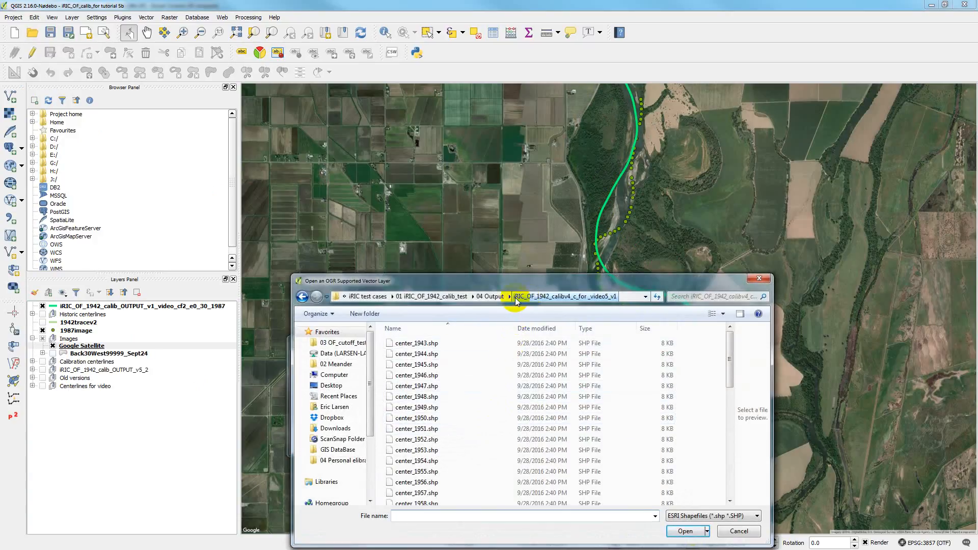
click(487, 297)
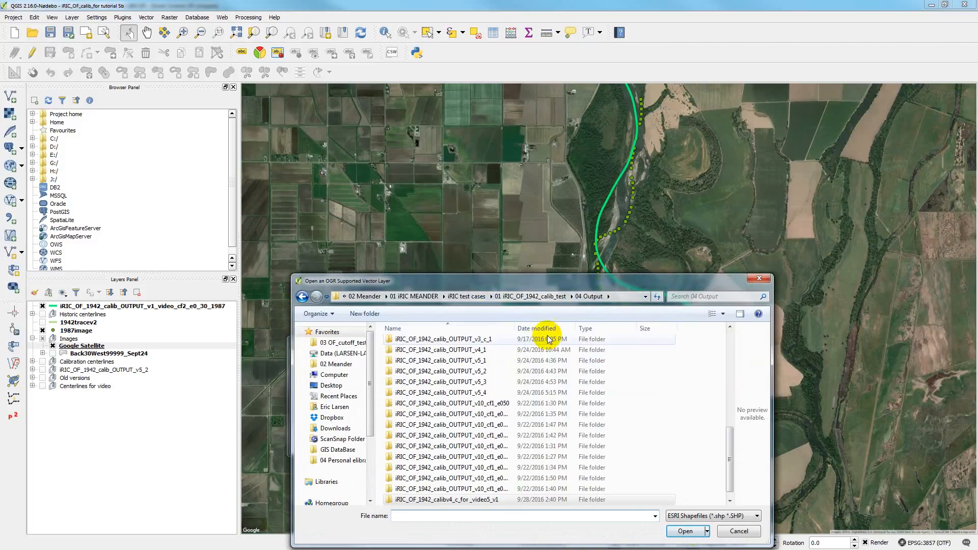
scroll(down, 3)
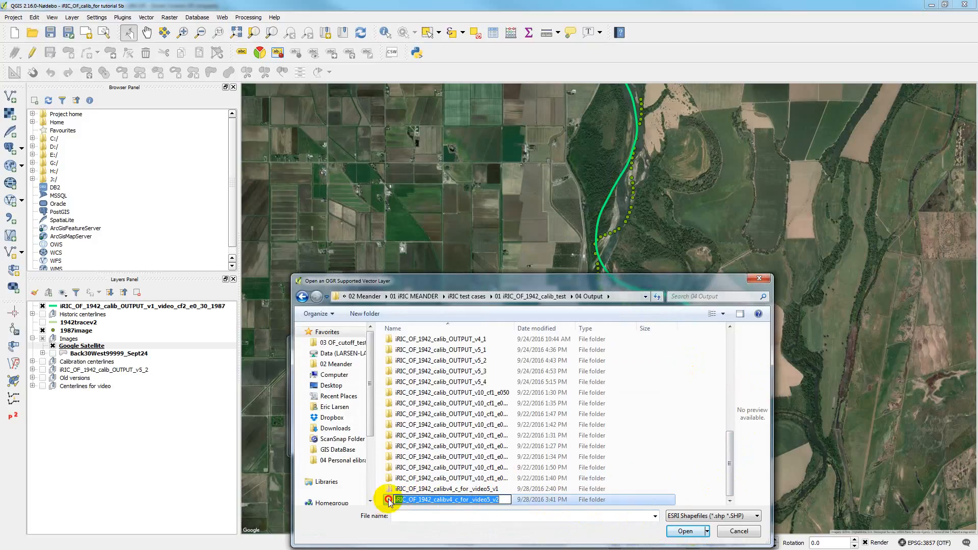
double_click(447, 500)
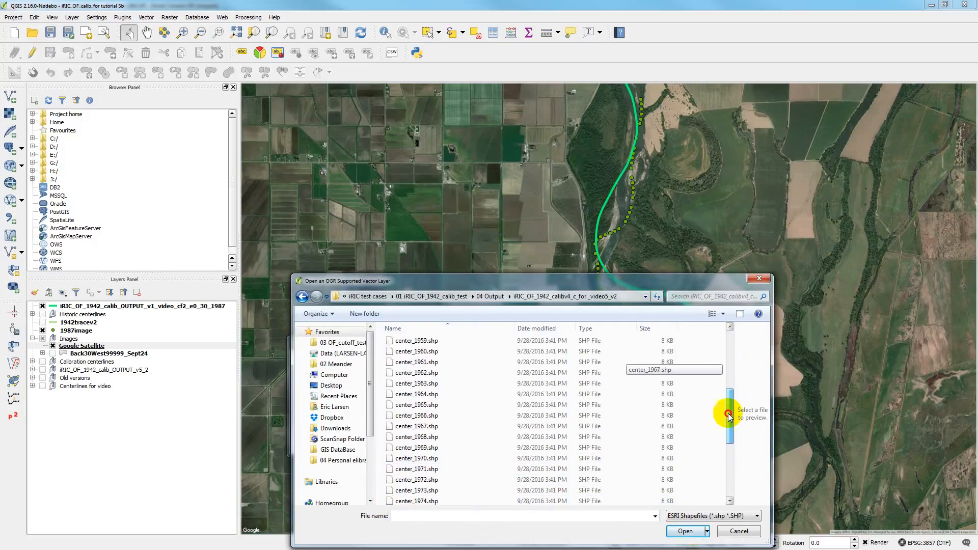
click(434, 488)
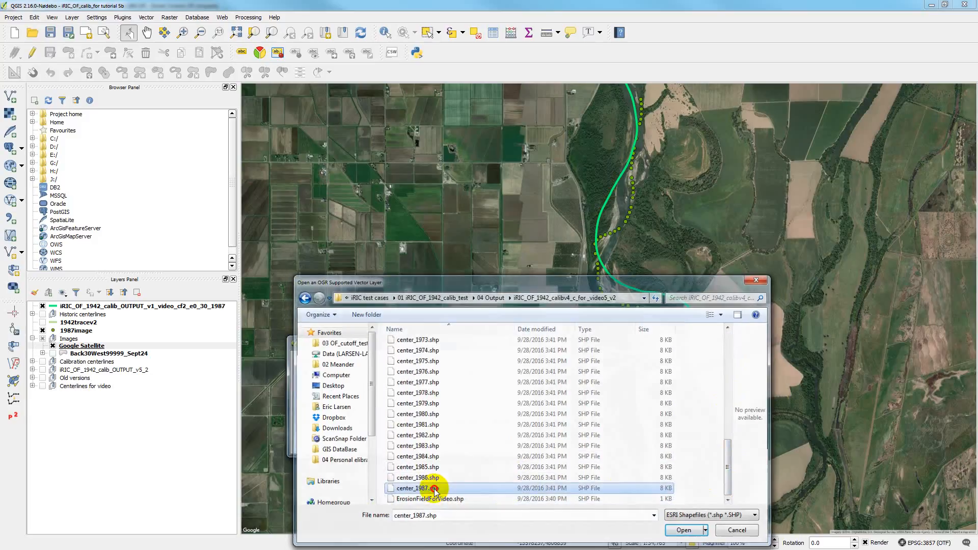
click(685, 530)
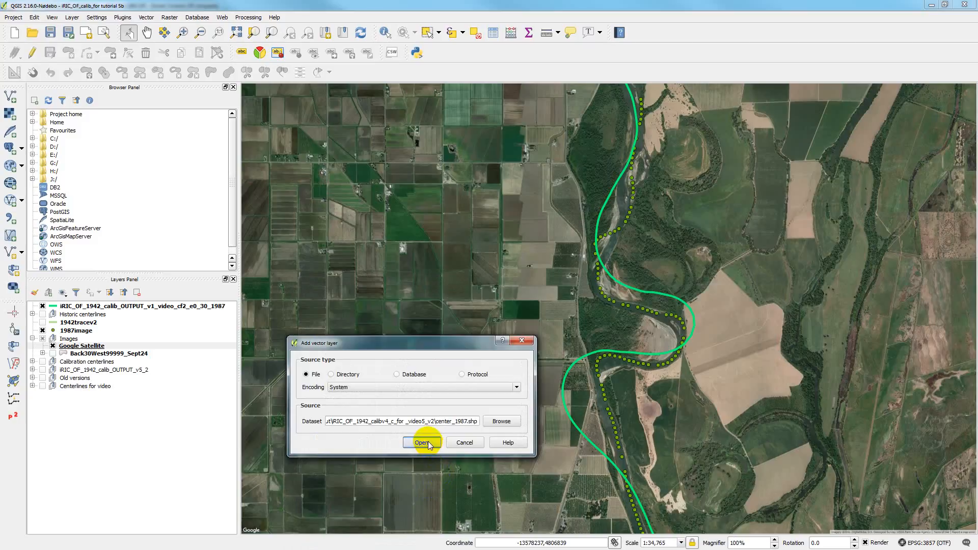
click(422, 442)
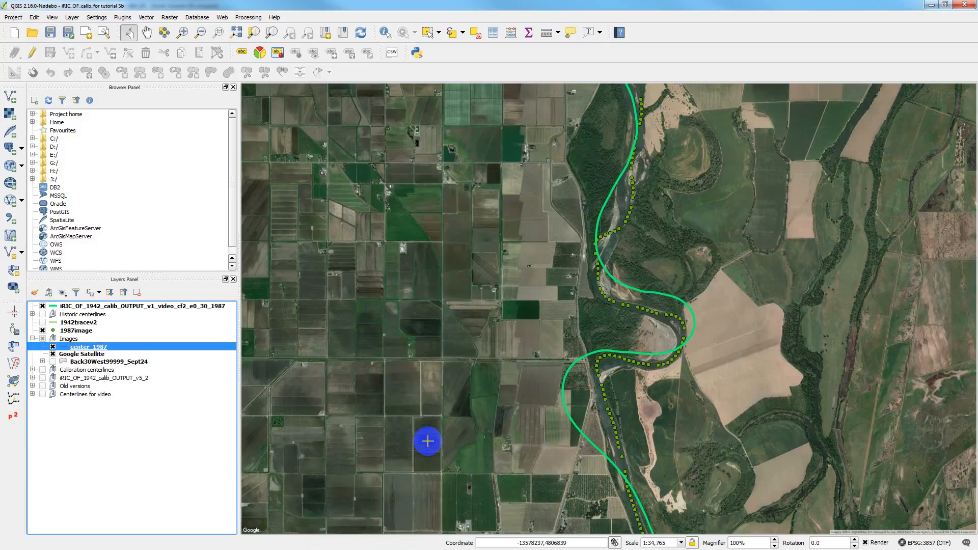
mouse_move(187, 334)
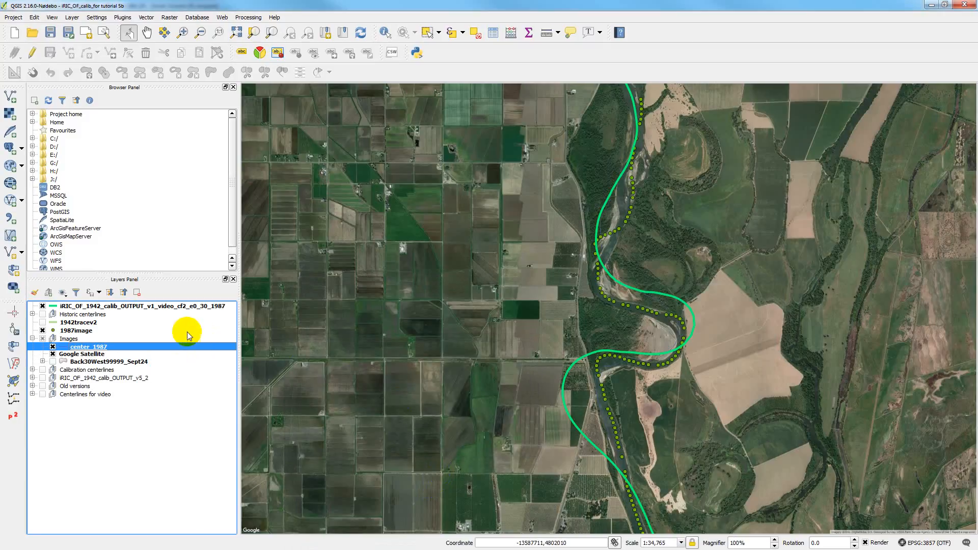
mouse_move(69, 347)
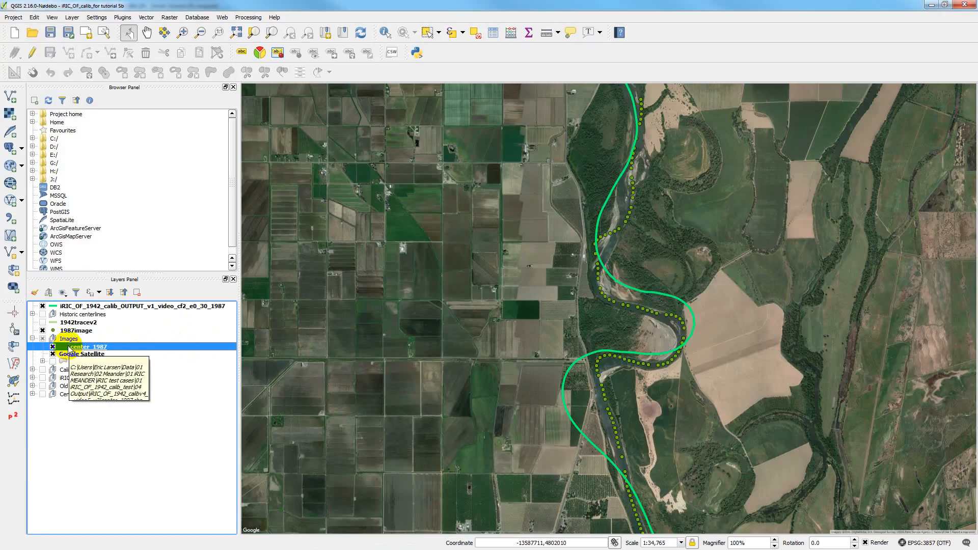
Rename center_1987 to 'iRIC_OF_1942_calibv4_c_for_video5_v2_1987' and open its layer properties.
right_click(87, 346)
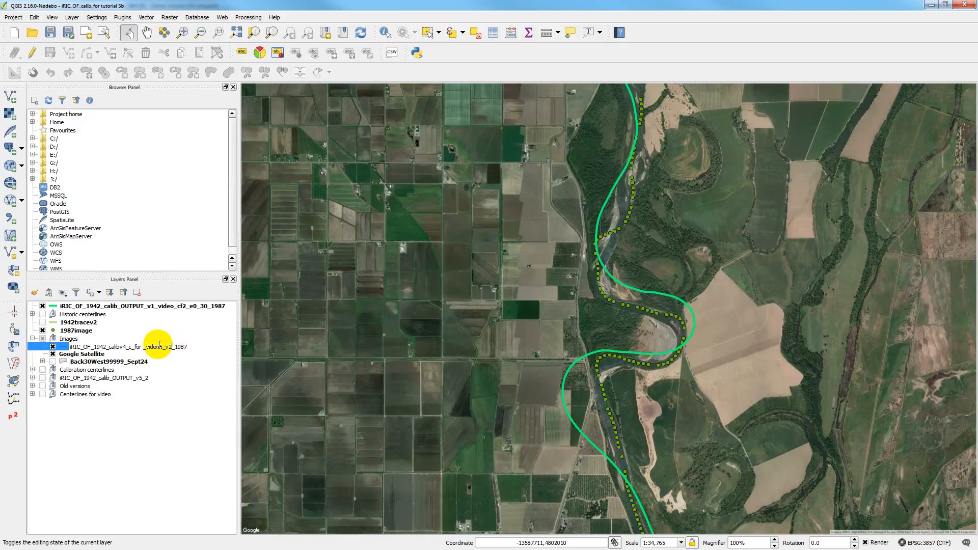
right_click(123, 346)
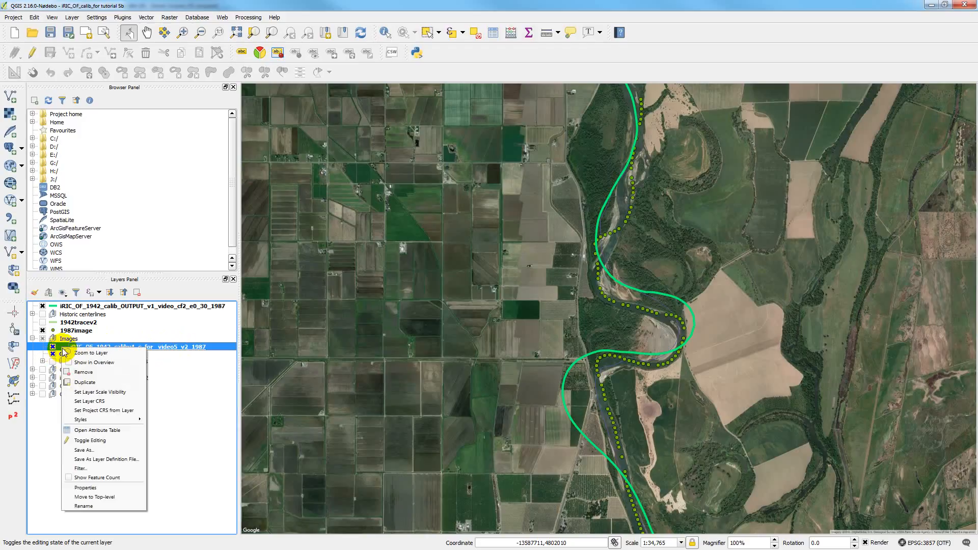
click(85, 487)
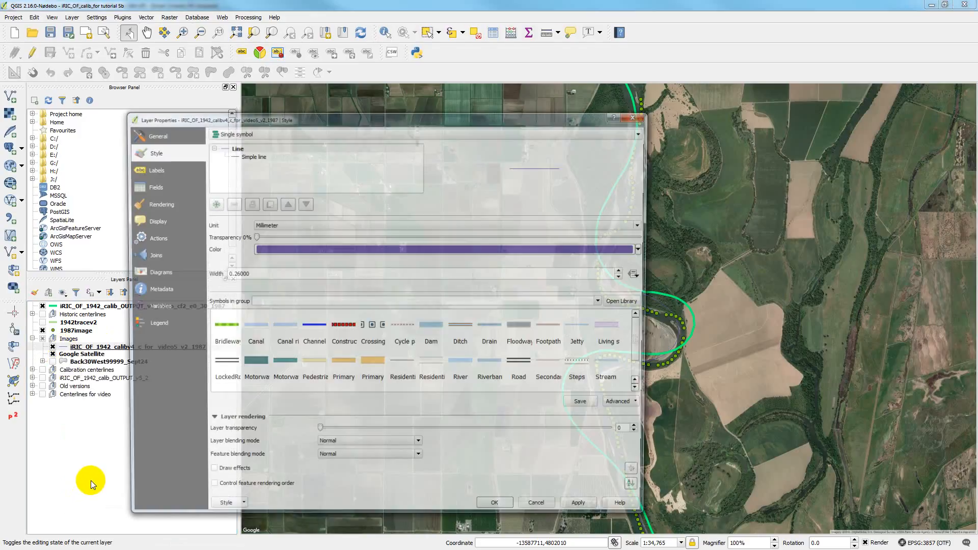